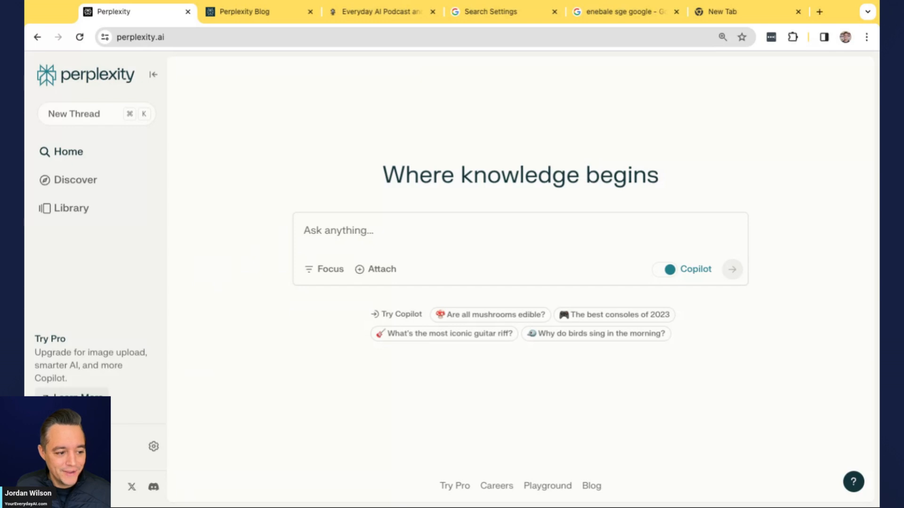
Step: Glance at the Everyday AI podcast site, then return to the Perplexity home page
{"action": "left_click", "coordinate": [377, 11]}
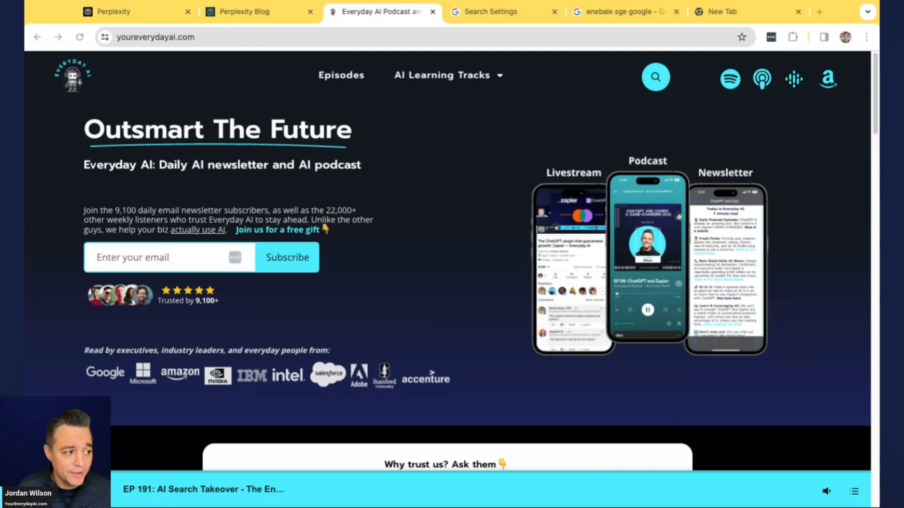
{"action": "left_click", "coordinate": [115, 12]}
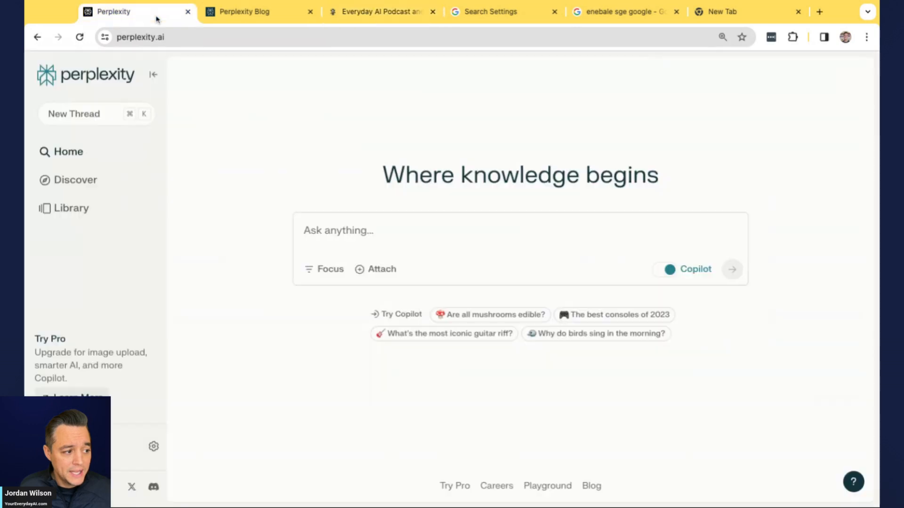
{"action": "mouse_move", "coordinate": [245, 146]}
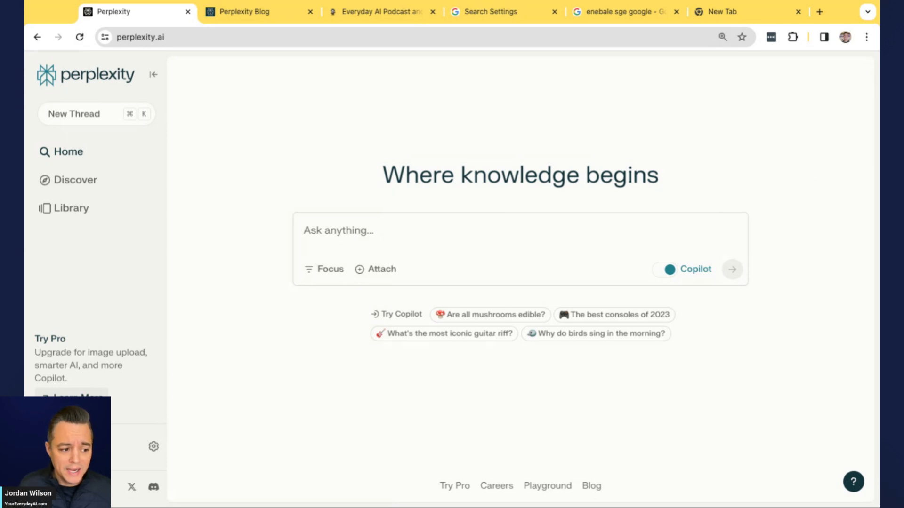
{"action": "mouse_move", "coordinate": [330, 269]}
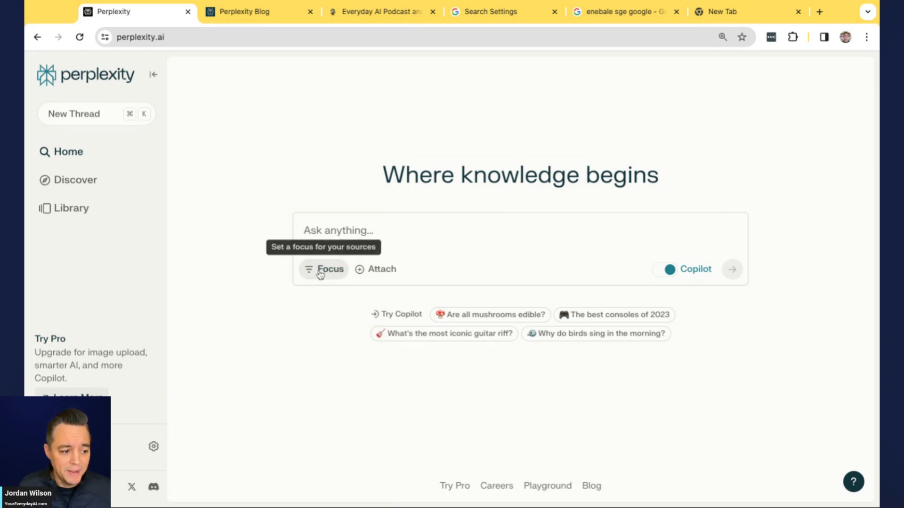
{"action": "left_click", "coordinate": [324, 270]}
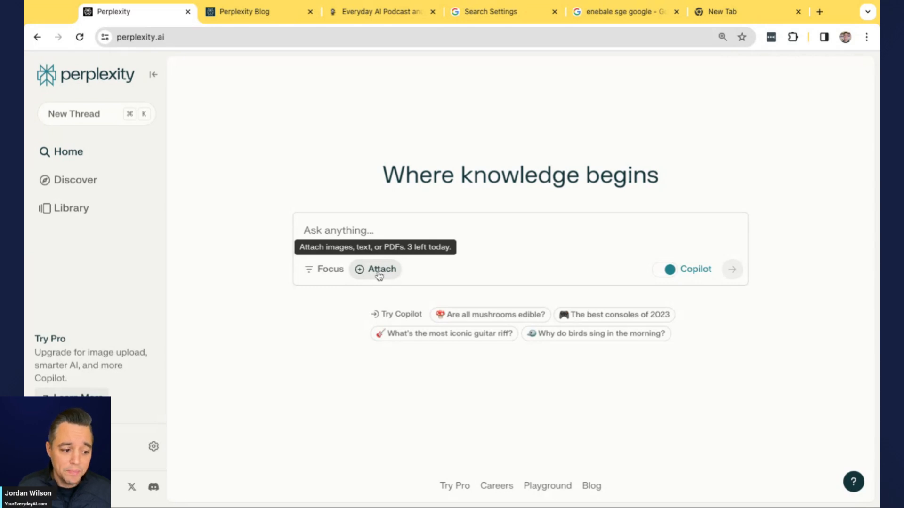
{"action": "mouse_move", "coordinate": [766, 356]}
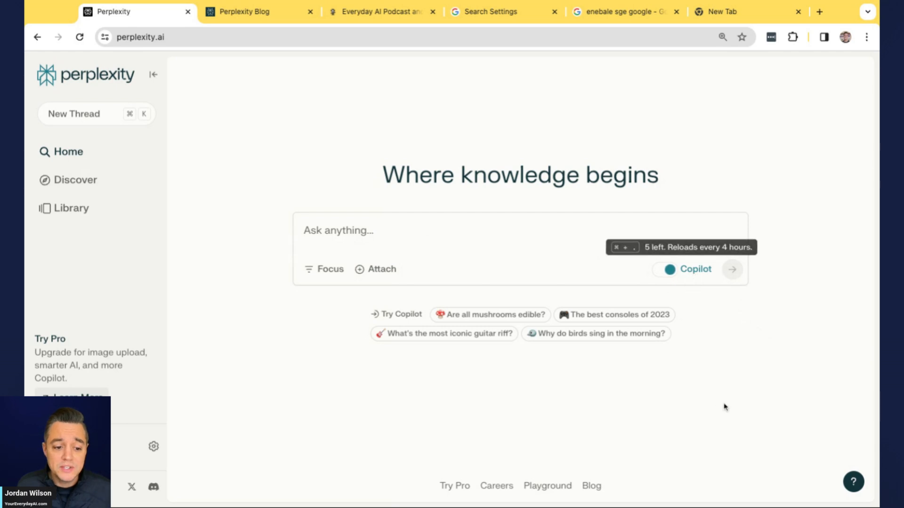
{"action": "mouse_move", "coordinate": [77, 391]}
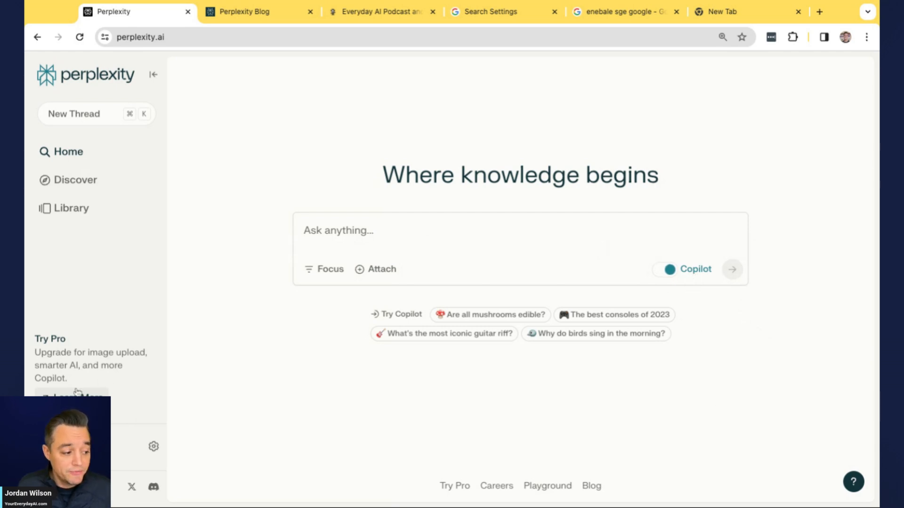
Step: Review the Pro plan benefits and follow Learn More on unlimited Copilot queries to the getting-started guide
{"action": "left_click", "coordinate": [72, 397]}
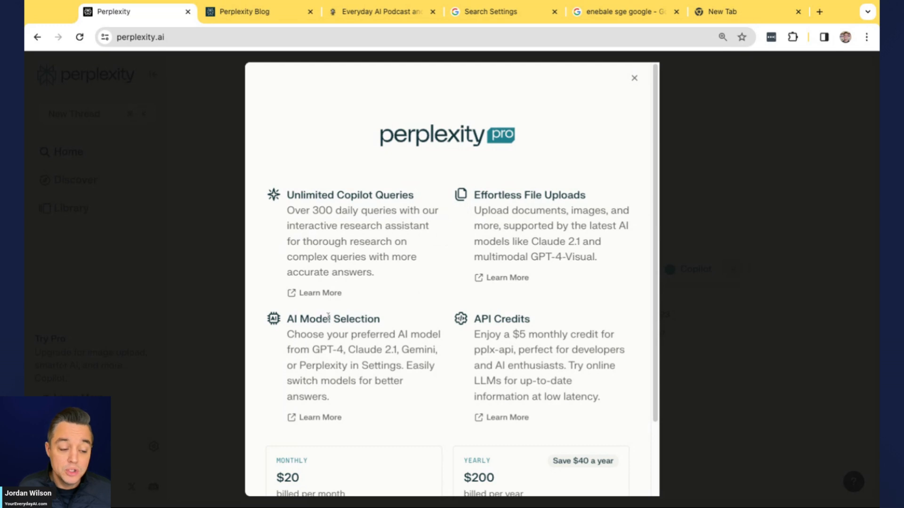
{"action": "scroll", "scroll_direction": "down", "scroll_amount": 3}
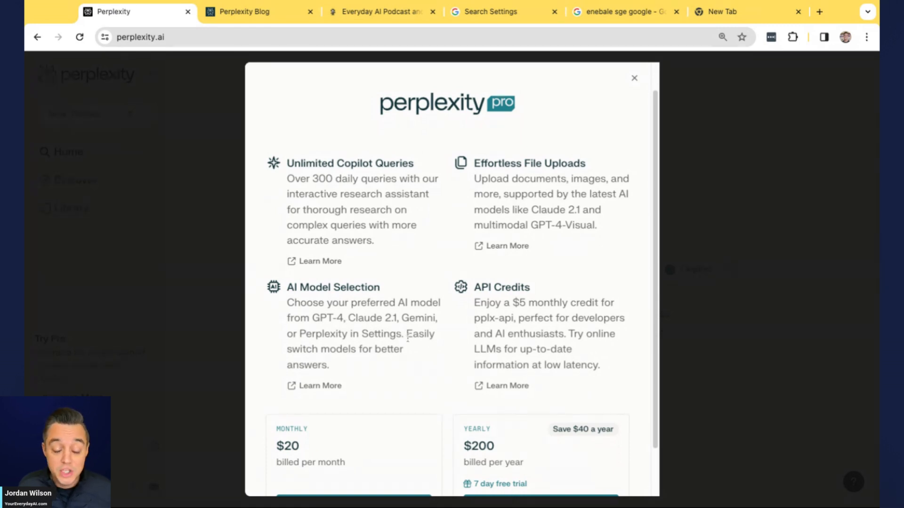
{"action": "mouse_move", "coordinate": [473, 339]}
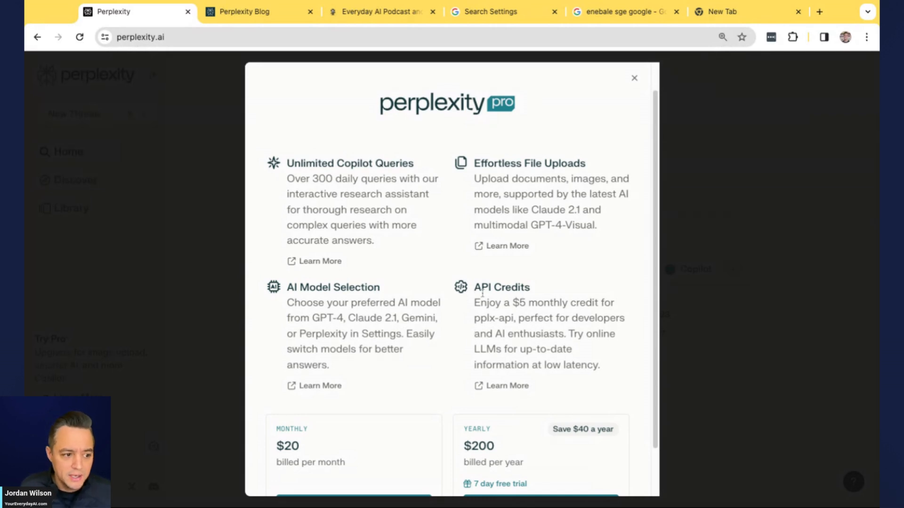
{"action": "scroll", "scroll_direction": "down", "scroll_amount": 3}
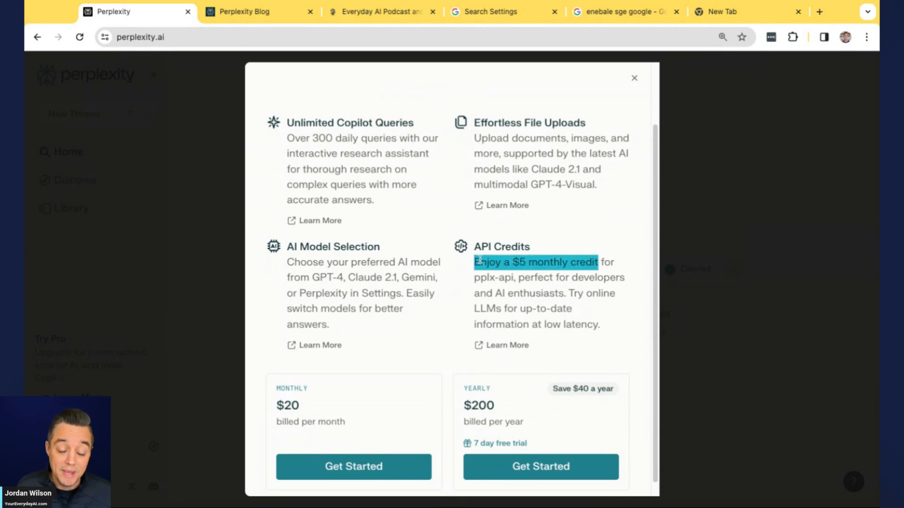
{"action": "scroll", "scroll_direction": "up", "scroll_amount": 3}
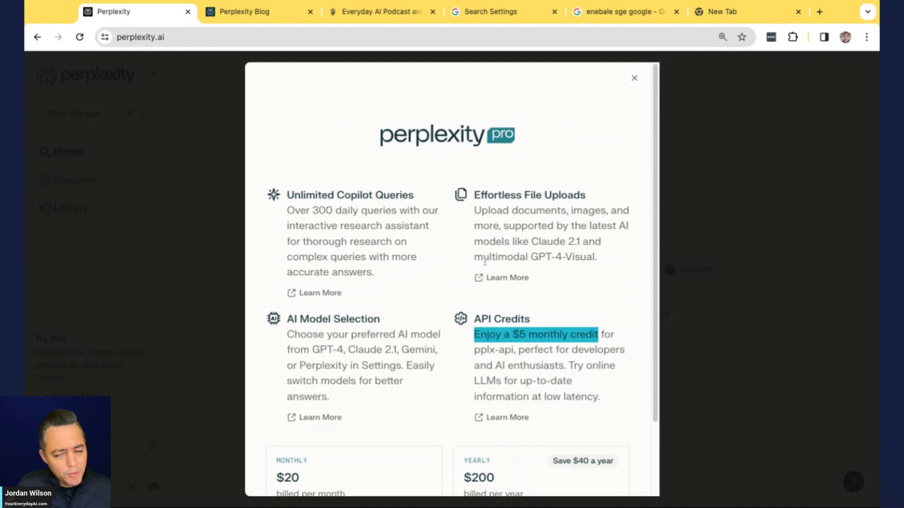
{"action": "mouse_move", "coordinate": [116, 256]}
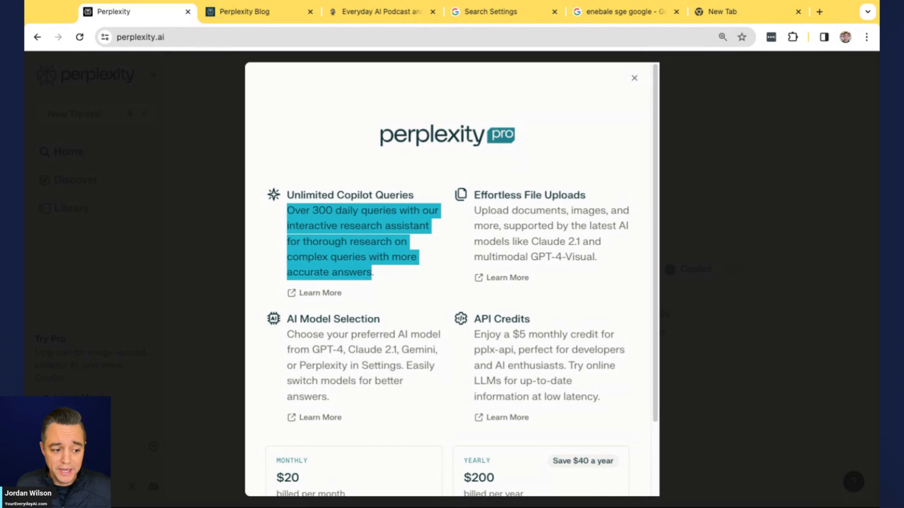
{"action": "left_click", "coordinate": [361, 285]}
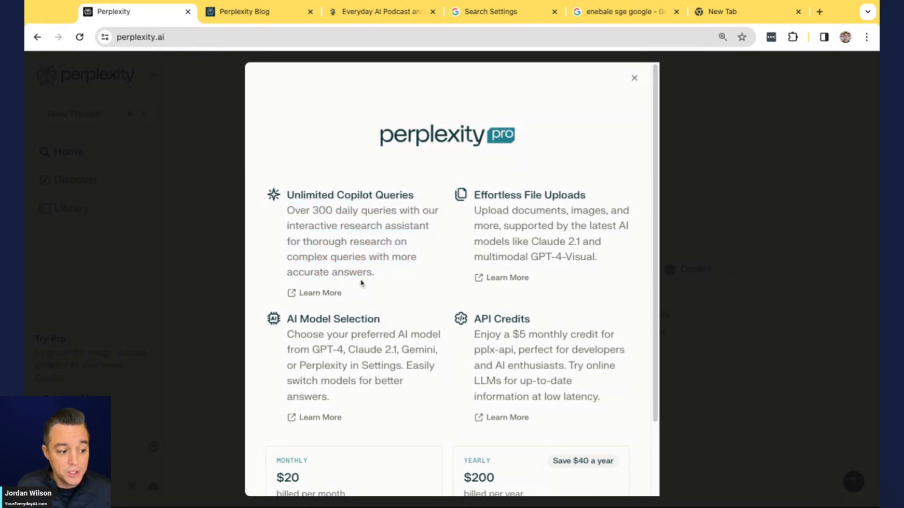
{"action": "mouse_move", "coordinate": [309, 301]}
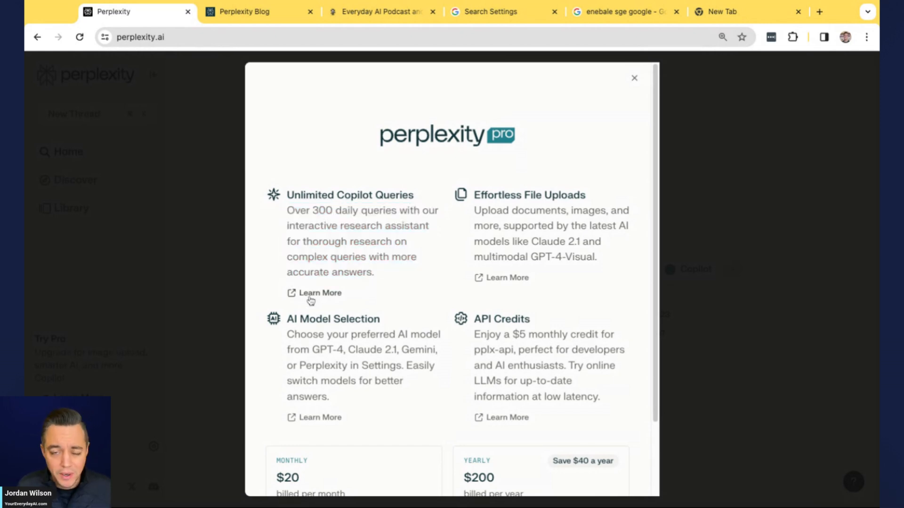
{"action": "mouse_move", "coordinate": [310, 300]}
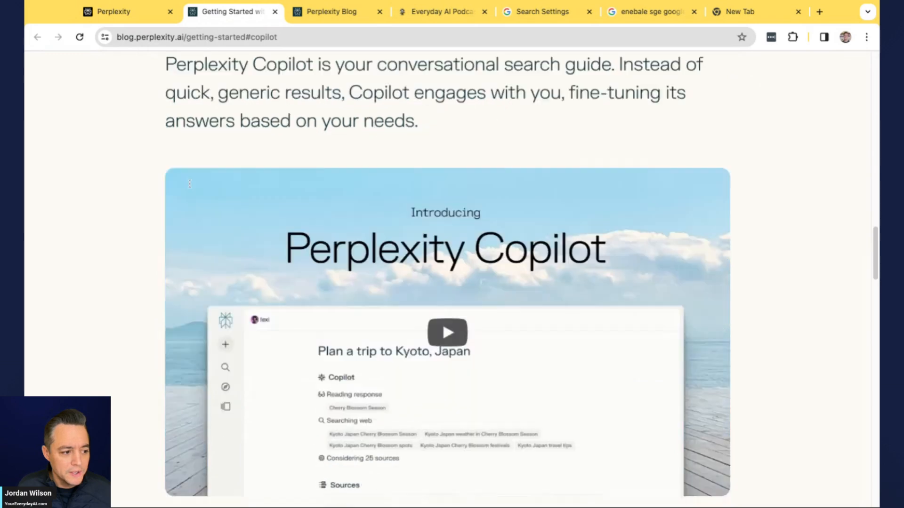
{"action": "scroll", "scroll_direction": "down", "scroll_amount": 3}
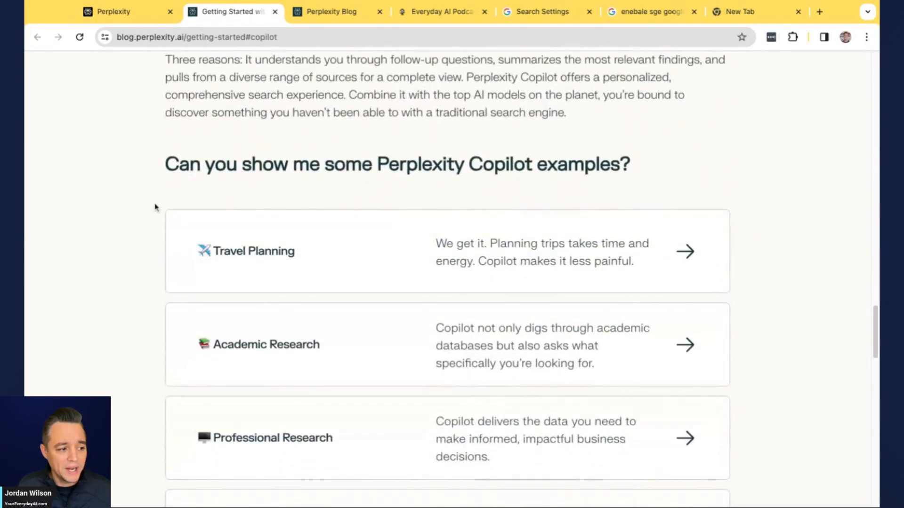
{"action": "scroll", "scroll_direction": "down", "scroll_amount": 3}
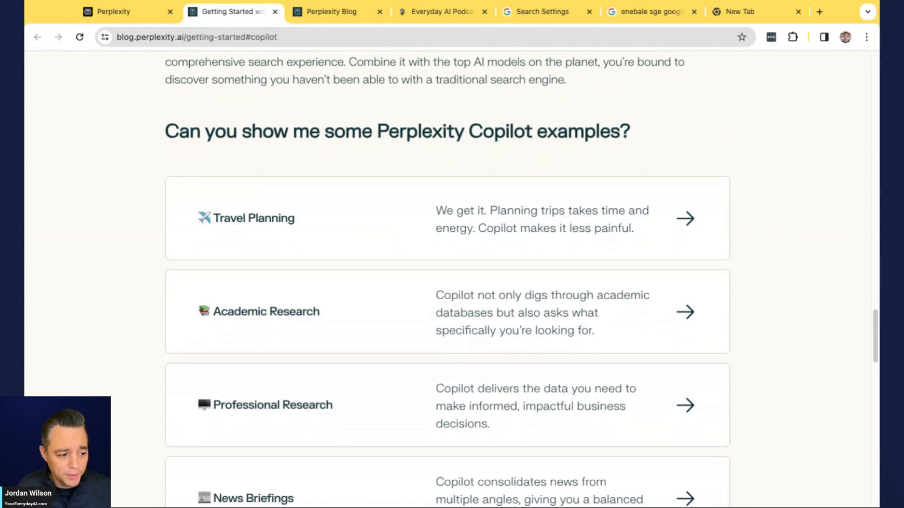
{"action": "scroll", "scroll_direction": "down", "scroll_amount": 3}
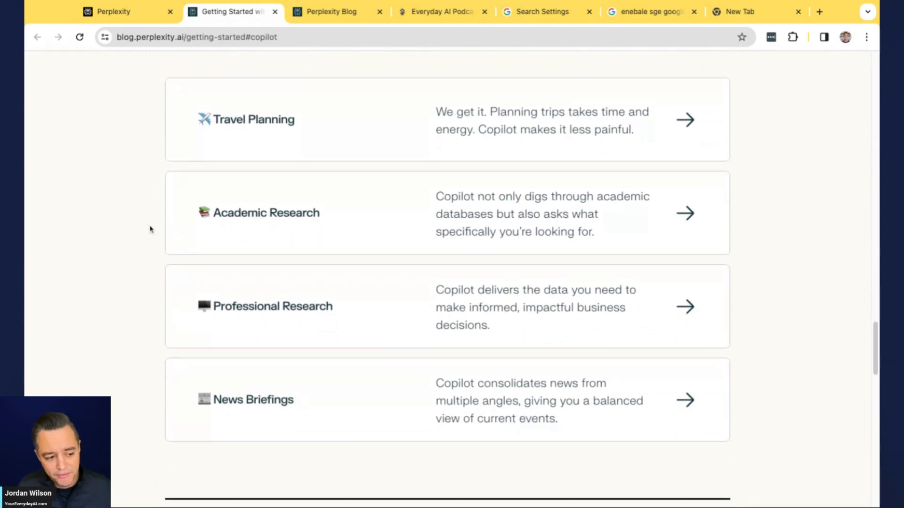
{"action": "scroll", "scroll_direction": "up", "scroll_amount": 3}
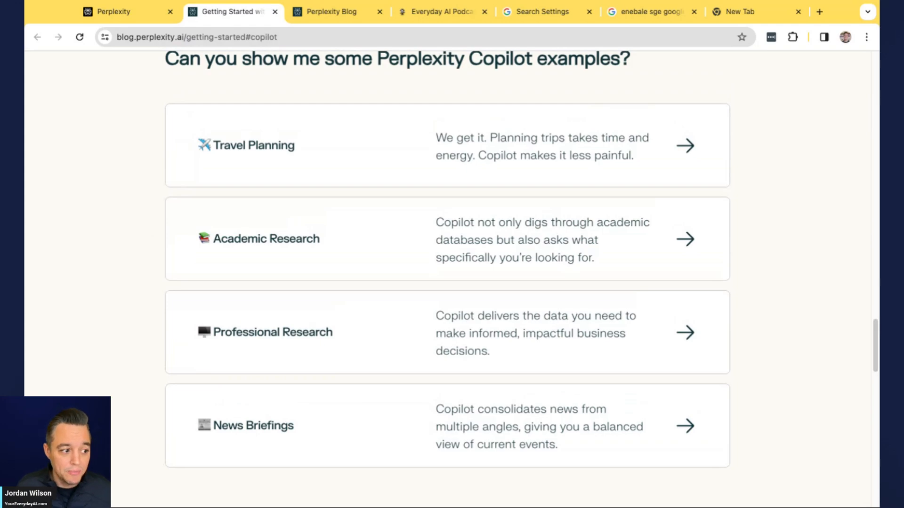
{"action": "scroll", "scroll_direction": "up", "scroll_amount": 3}
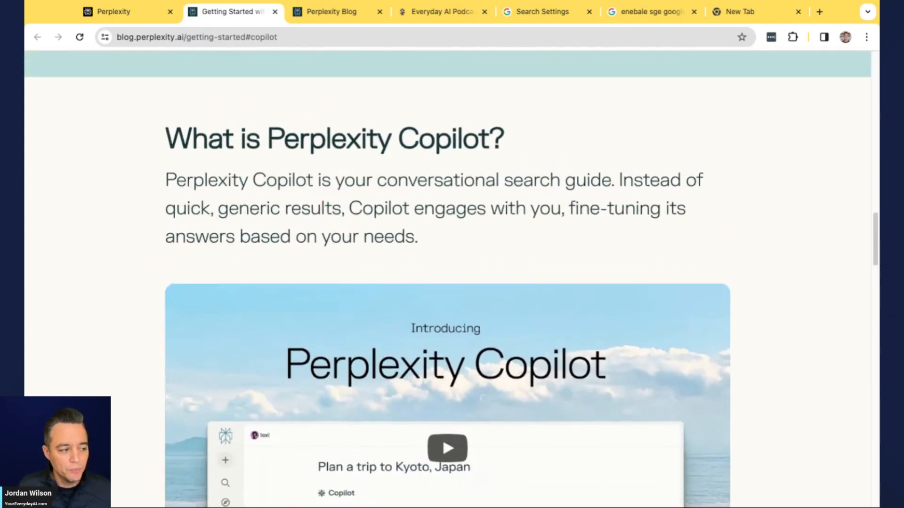
Step: With Copilot turned off, ask Perplexity 'activities to do in barcelona spain'
{"action": "left_click", "coordinate": [113, 11]}
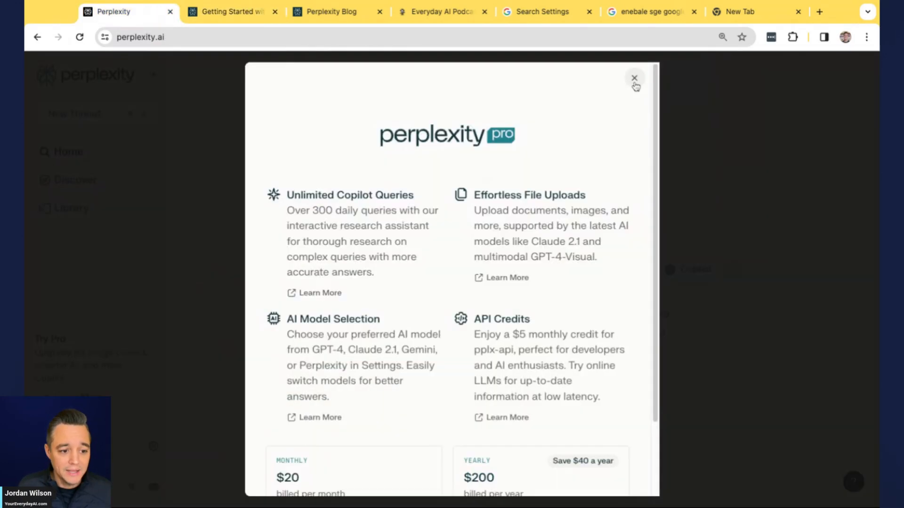
{"action": "left_click", "coordinate": [635, 78]}
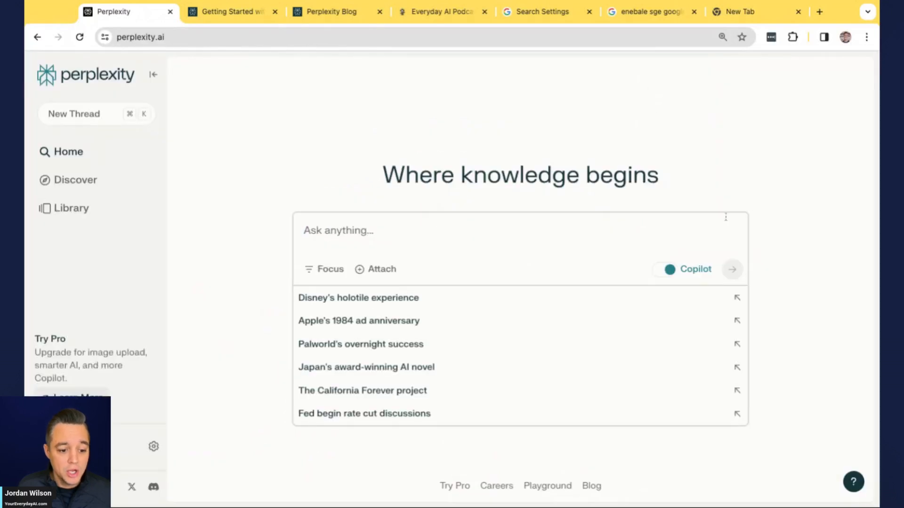
{"action": "left_click", "coordinate": [668, 269]}
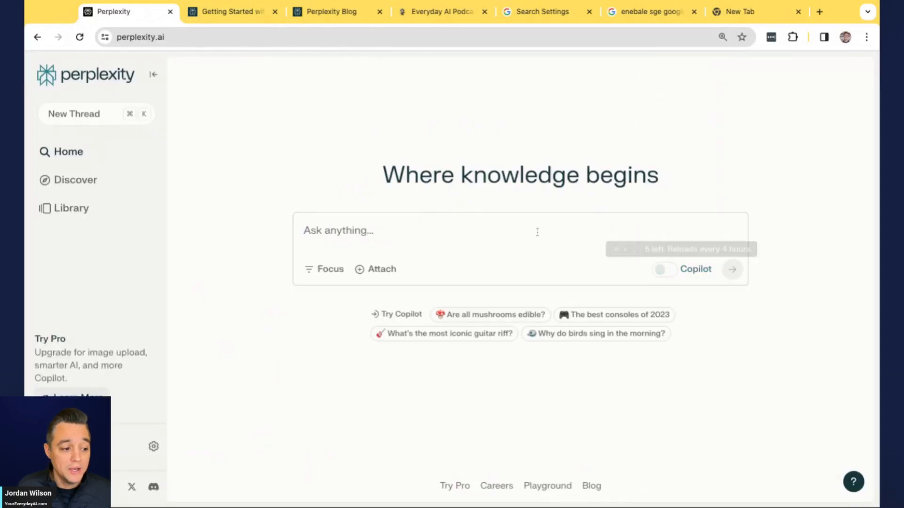
{"action": "type", "text": "activities to do in barcelona spain"}
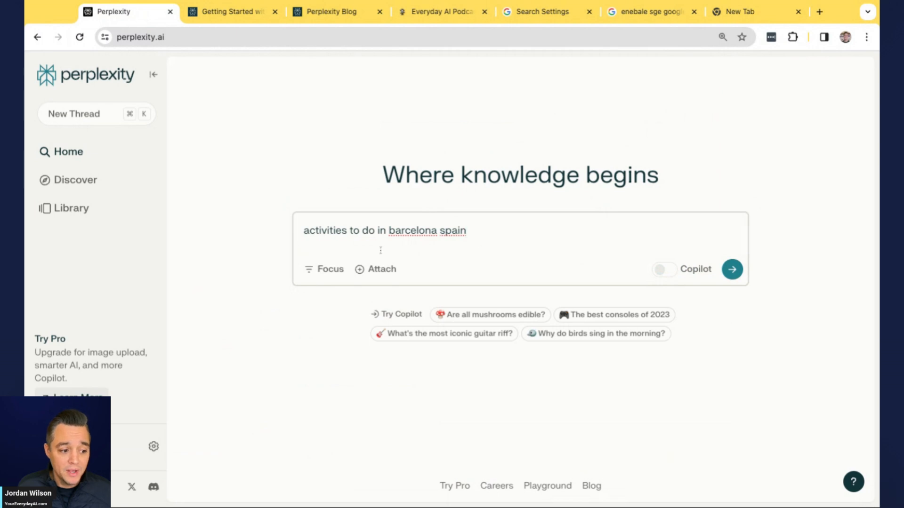
{"action": "mouse_move", "coordinate": [538, 232]}
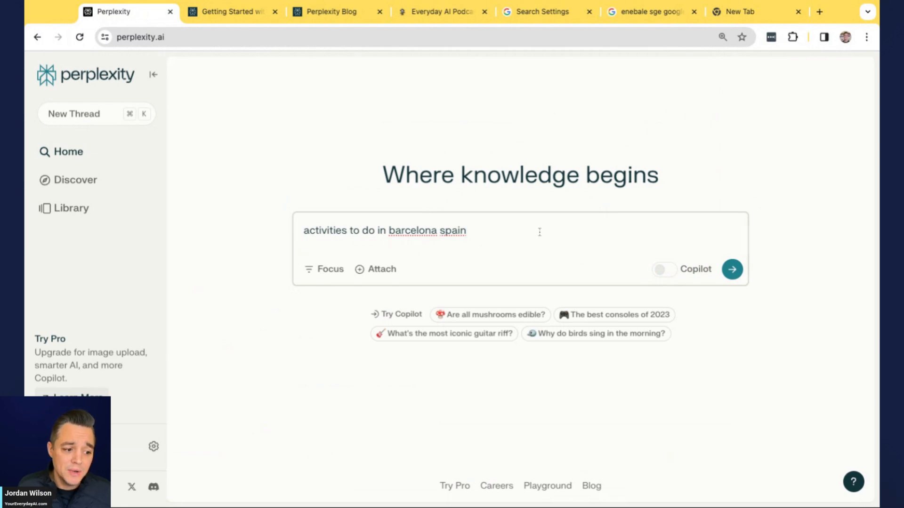
{"action": "left_click", "coordinate": [732, 269]}
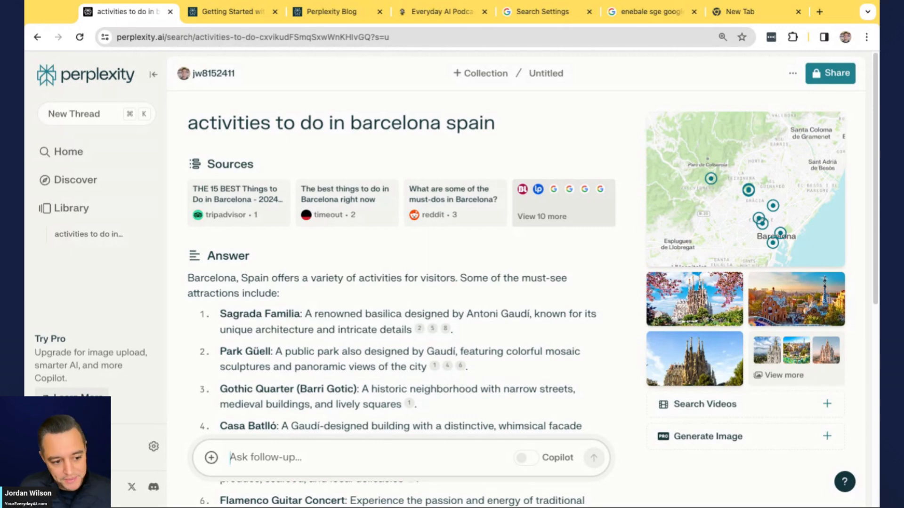
Step: Show all 13 sources of the Barcelona answer and read its attractions down to the flamenco guitar concert
{"action": "left_click", "coordinate": [540, 216]}
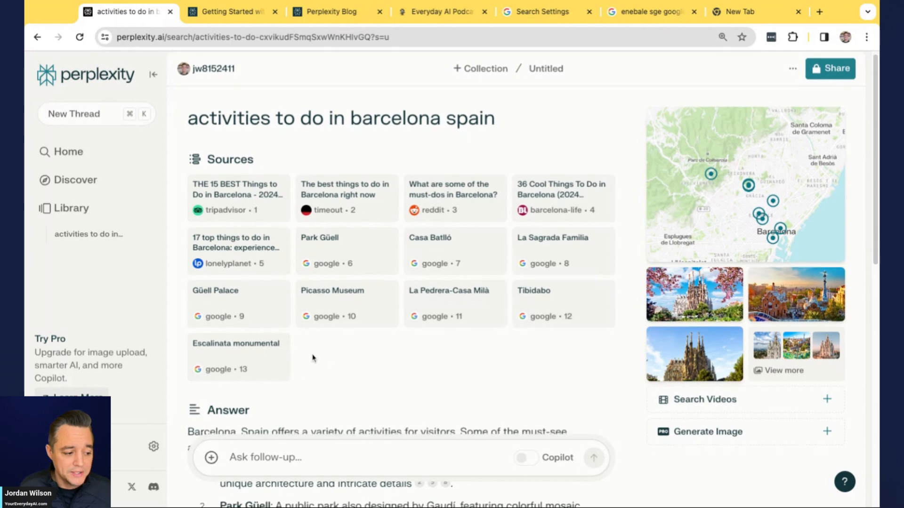
{"action": "scroll", "scroll_direction": "down", "scroll_amount": 3}
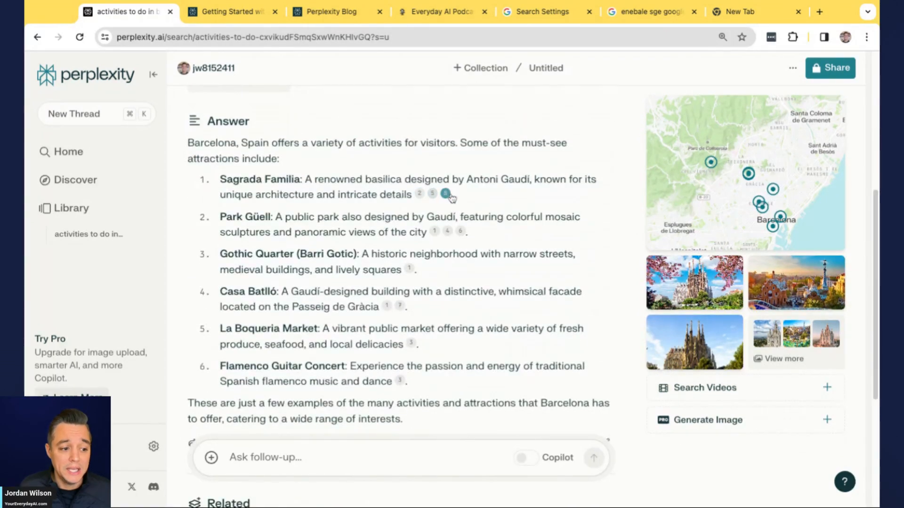
{"action": "scroll", "scroll_direction": "down", "scroll_amount": 3}
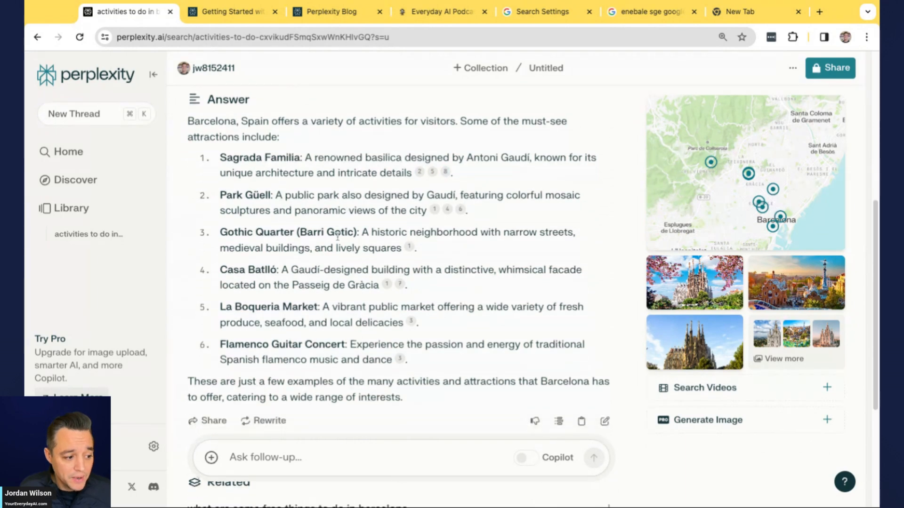
{"action": "scroll", "scroll_direction": "down", "scroll_amount": 3}
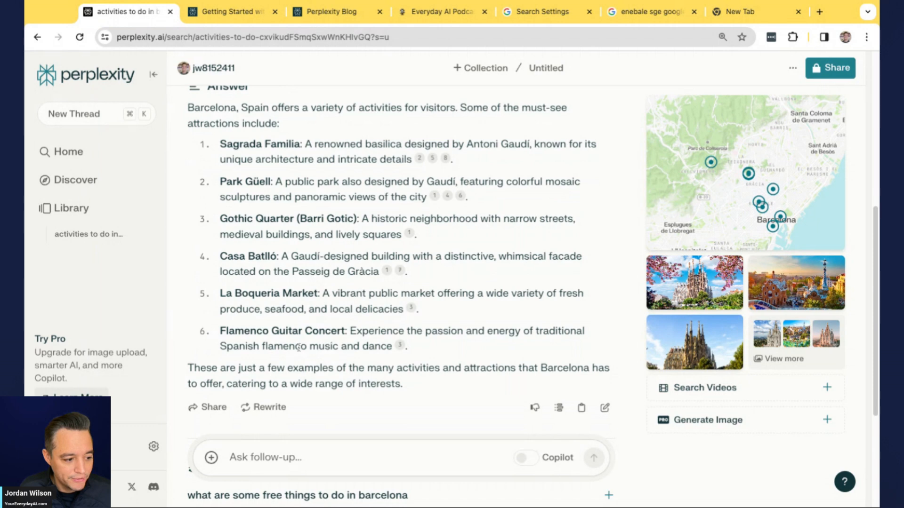
{"action": "mouse_move", "coordinate": [400, 347]}
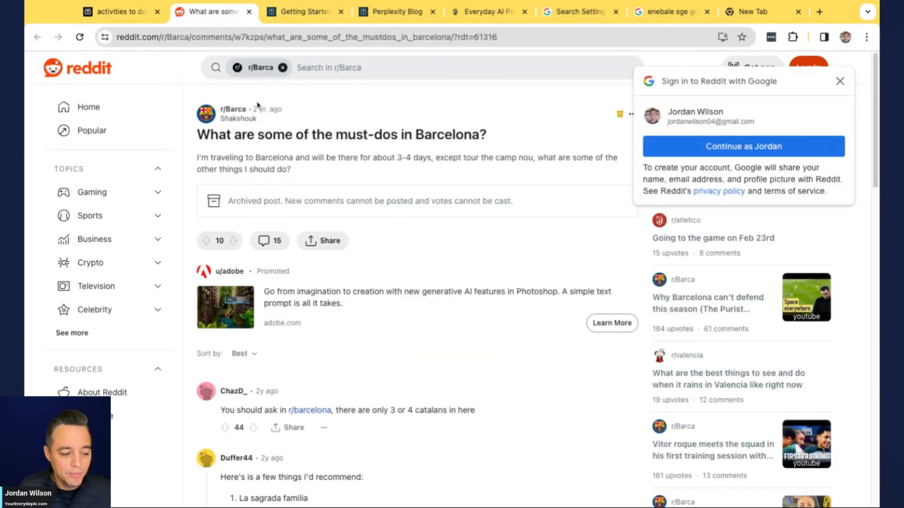
Step: Dismiss Reddit's Google sign-in prompt and close the Barcelona must-dos post
{"action": "left_click", "coordinate": [840, 81]}
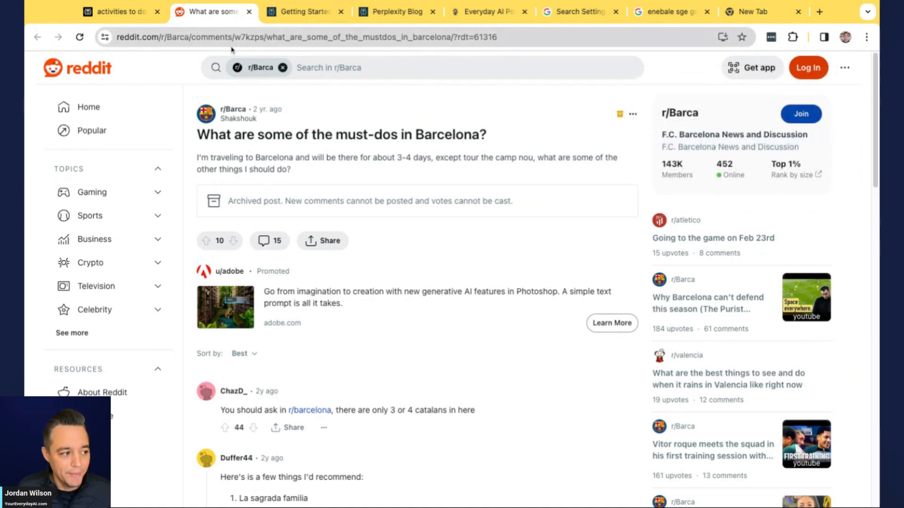
{"action": "left_click", "coordinate": [114, 12]}
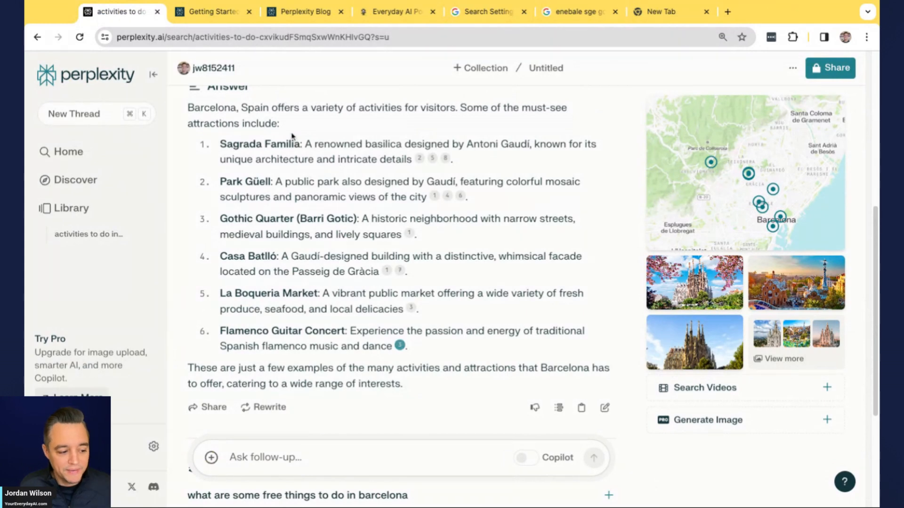
Step: Bring up the 'Rewrite your answer' menu offering Copilot, Experimental, GPT-4, Claude-2.1 and Gemini Pro
{"action": "scroll", "scroll_direction": "down", "scroll_amount": 3}
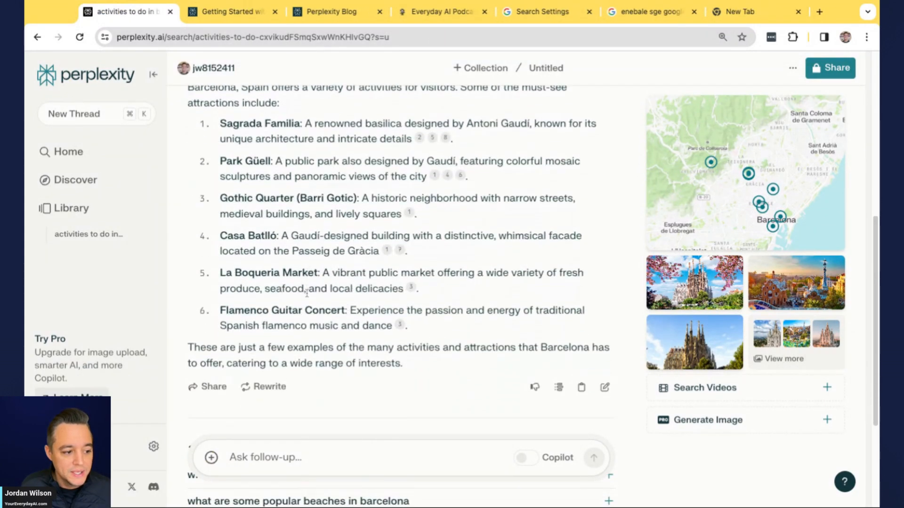
{"action": "scroll", "scroll_direction": "down", "scroll_amount": 3}
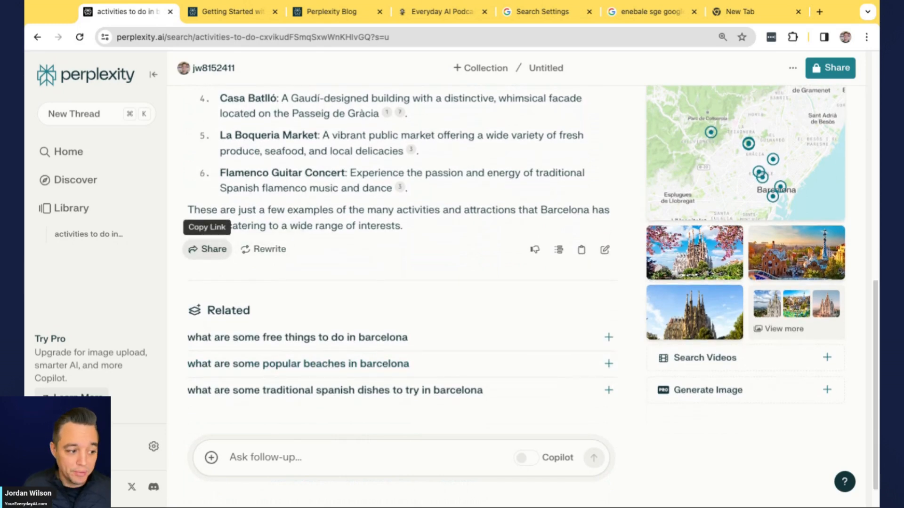
{"action": "left_click", "coordinate": [264, 248]}
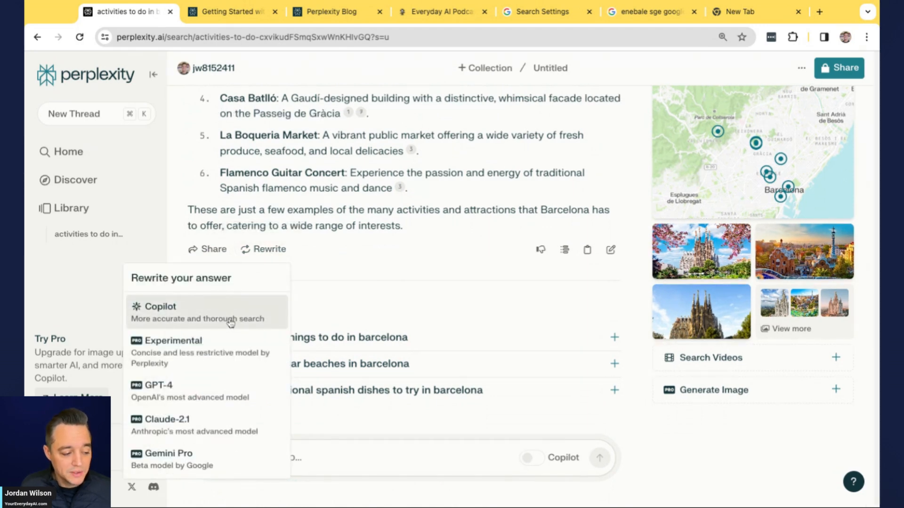
{"action": "mouse_move", "coordinate": [222, 329]}
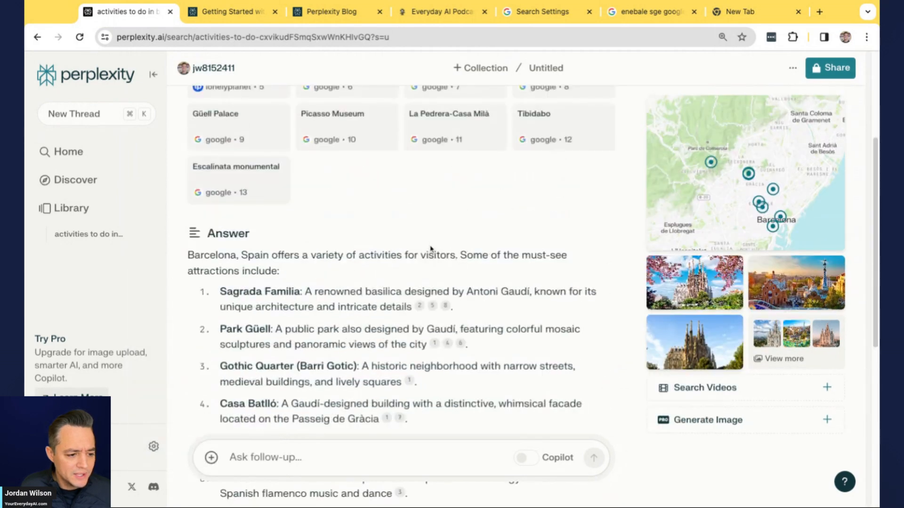
{"action": "scroll", "scroll_direction": "up", "scroll_amount": 3}
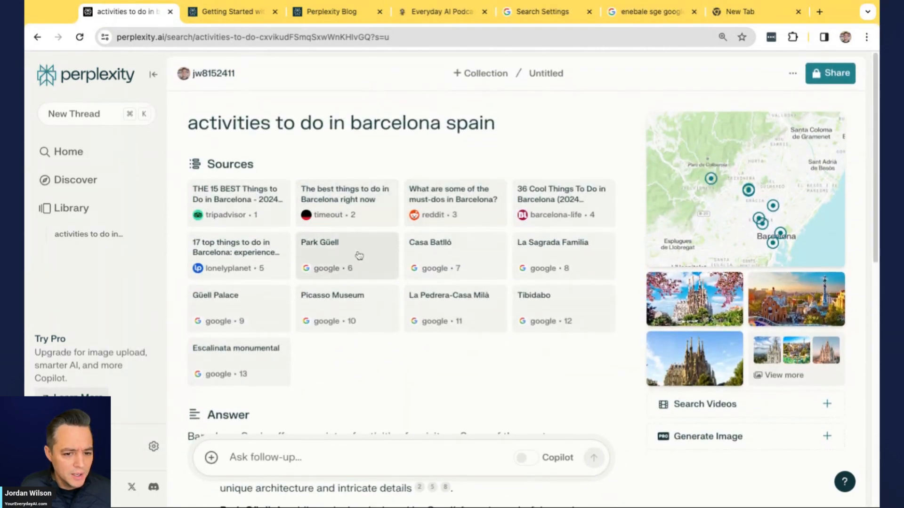
{"action": "scroll", "scroll_direction": "down", "scroll_amount": 3}
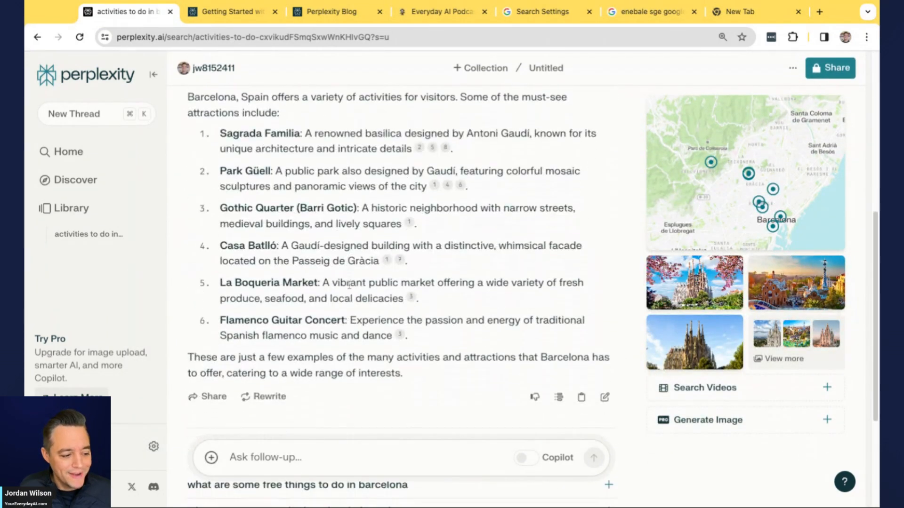
{"action": "left_click", "coordinate": [263, 232]}
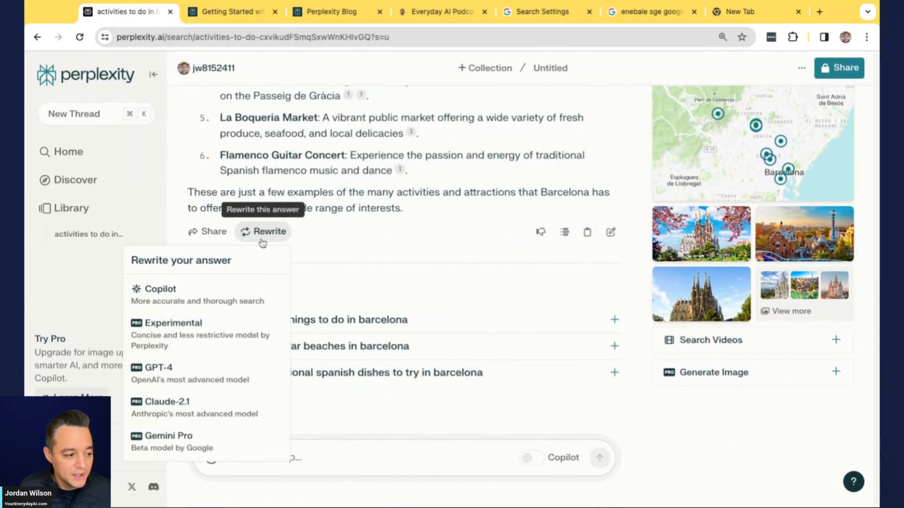
Step: Rewrite with Copilot, ticking Food and drink and Outdoor and adding 'sports', then send
{"action": "left_click", "coordinate": [160, 289]}
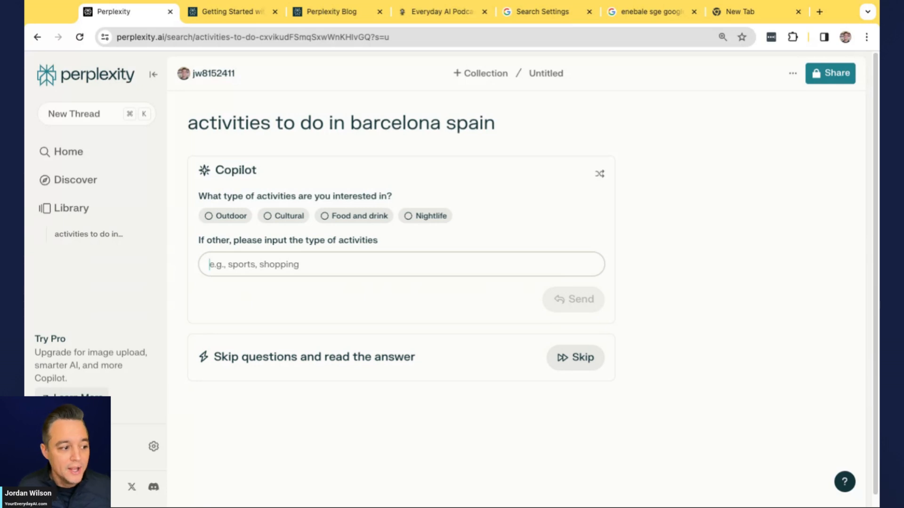
{"action": "mouse_move", "coordinate": [292, 209]}
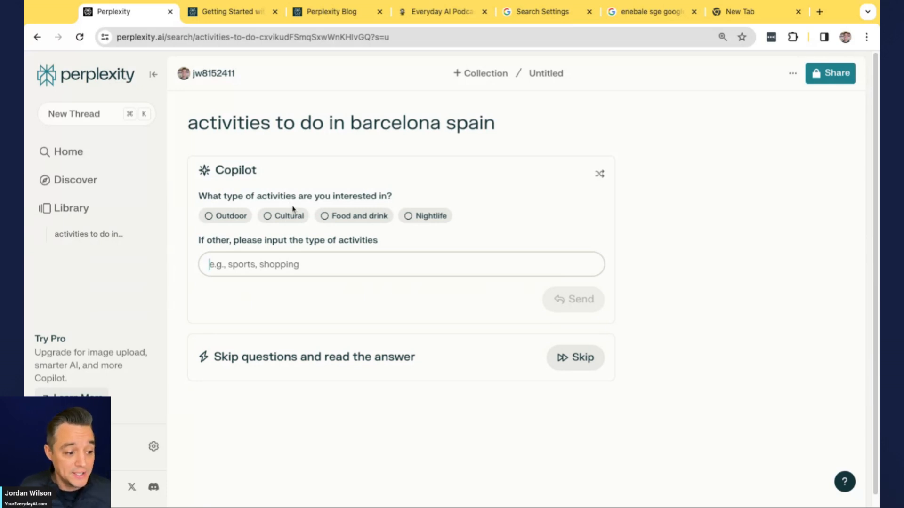
{"action": "mouse_move", "coordinate": [354, 216]}
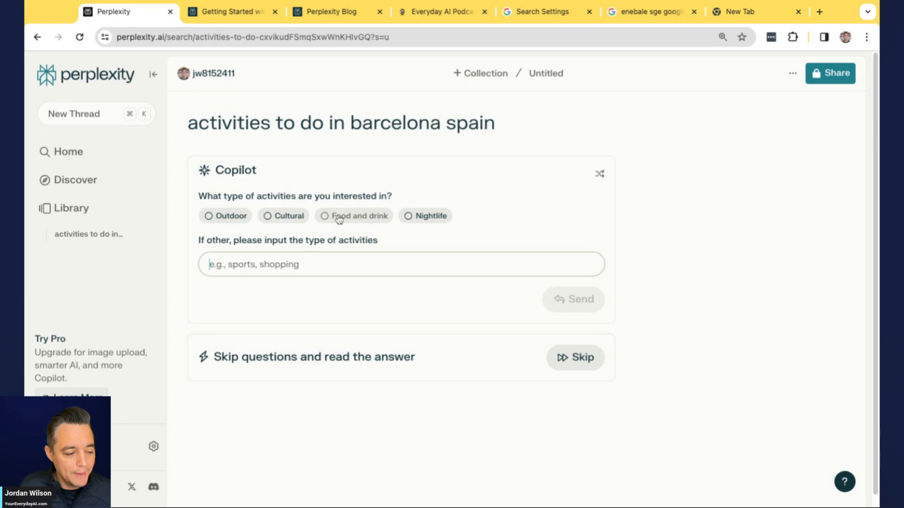
{"action": "left_click", "coordinate": [353, 216]}
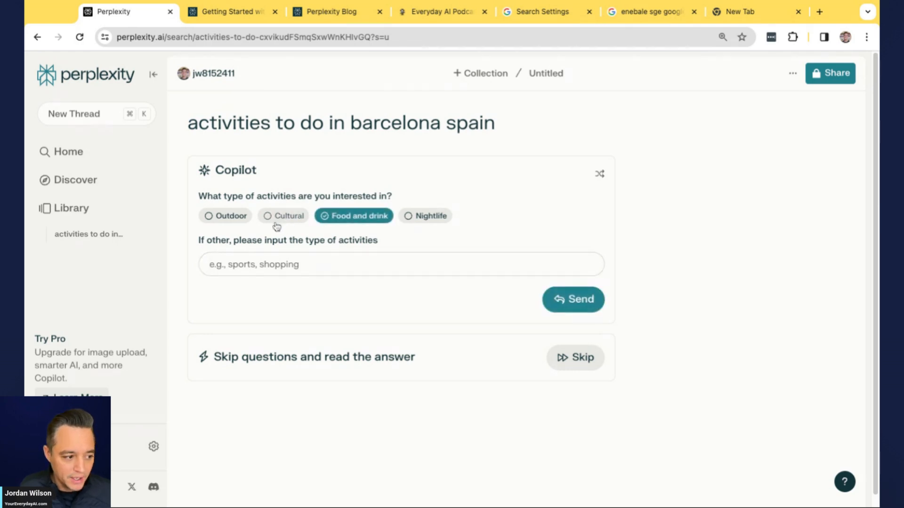
{"action": "left_click", "coordinate": [225, 216]}
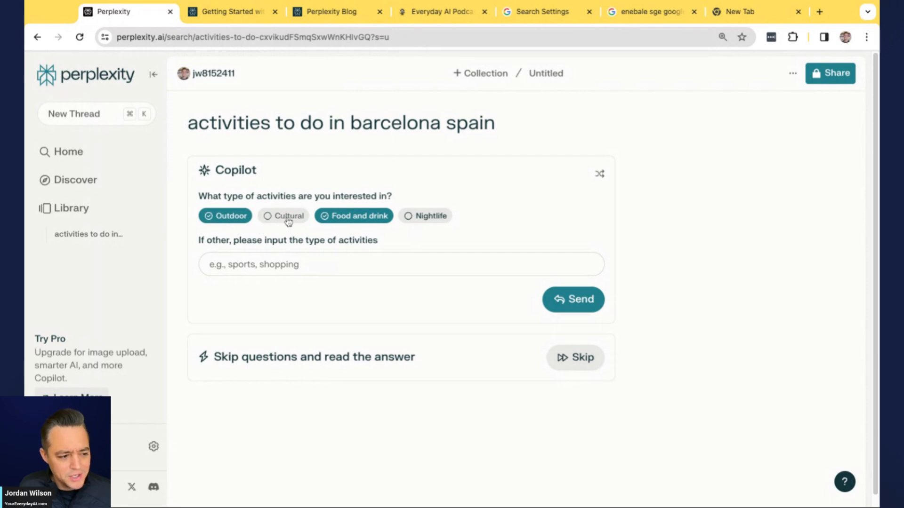
{"action": "mouse_move", "coordinate": [326, 279]}
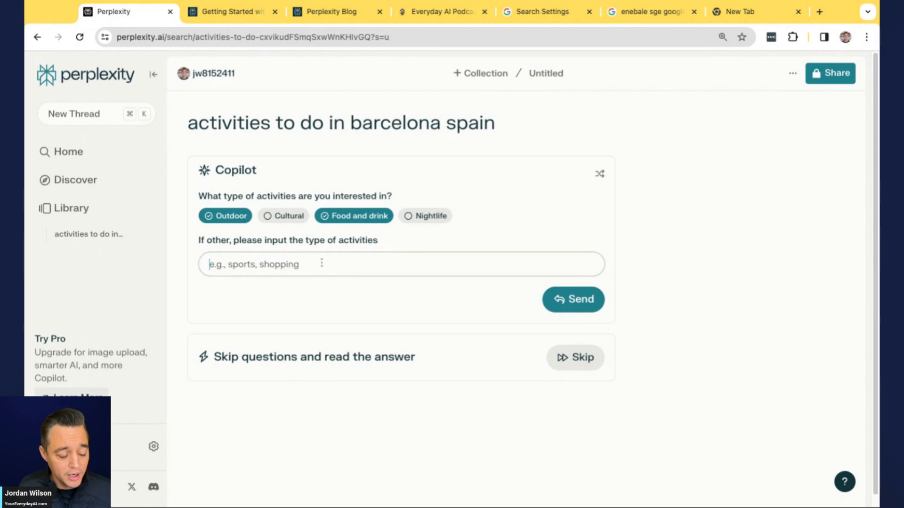
{"action": "type", "text": "s"}
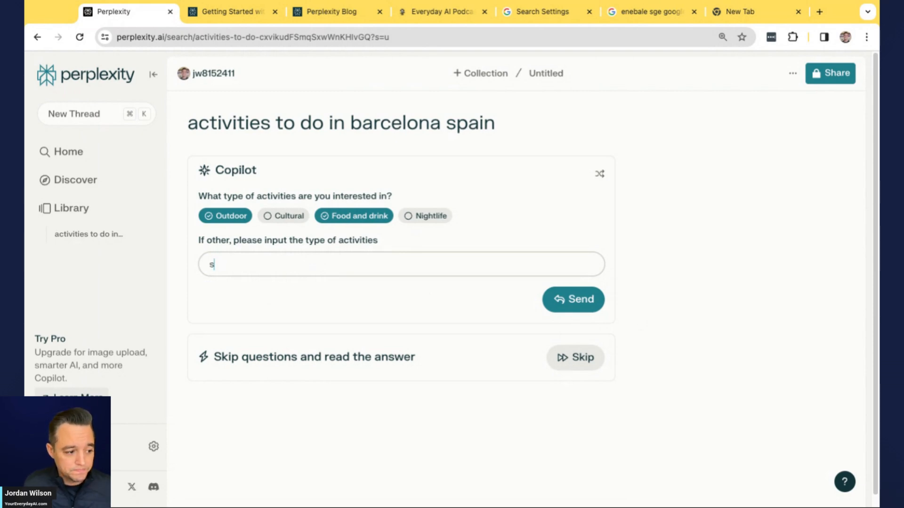
{"action": "type", "text": "ports"}
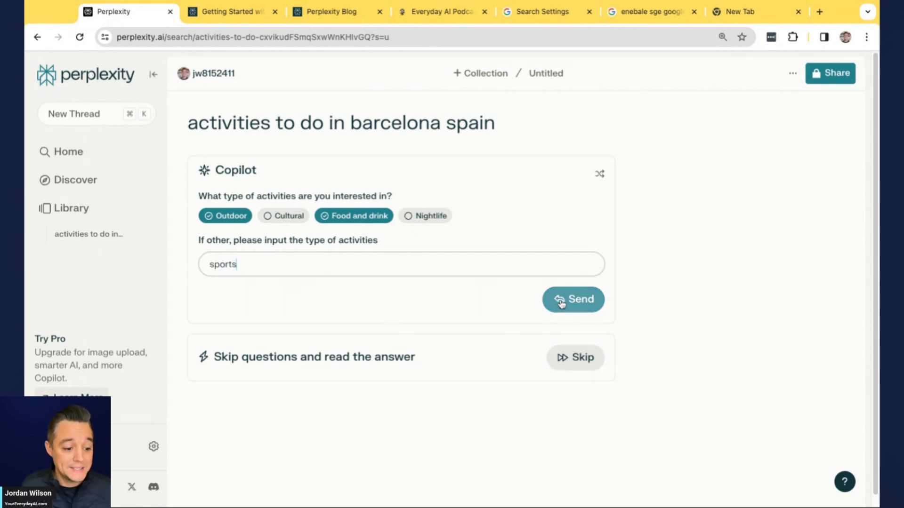
{"action": "left_click", "coordinate": [572, 299]}
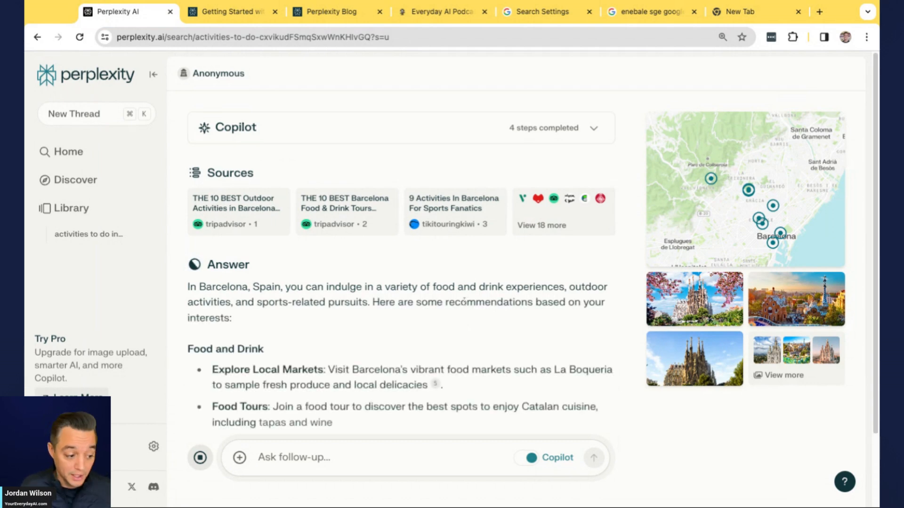
Step: Look over Copilot's tailored Barcelona answer, revealing culinary classes and vermouth and cava tasting
{"action": "scroll", "scroll_direction": "down", "scroll_amount": 3}
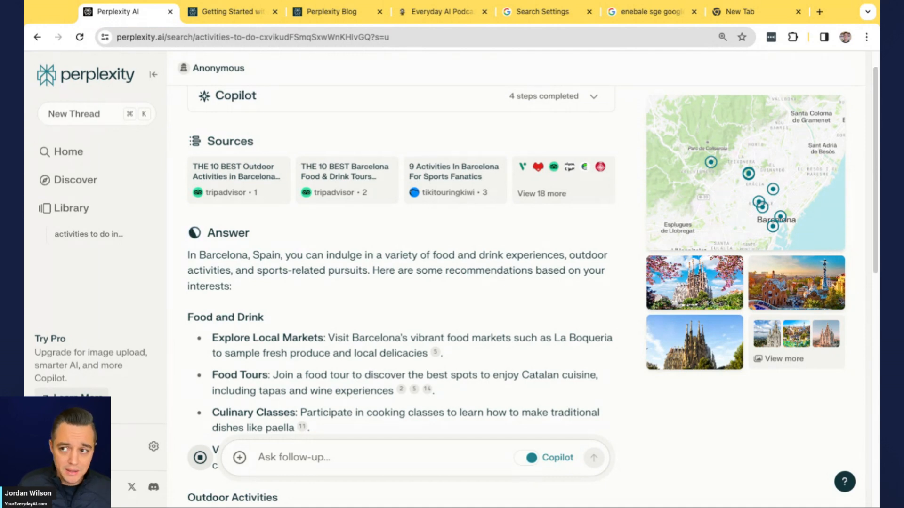
{"action": "scroll", "scroll_direction": "up", "scroll_amount": 3}
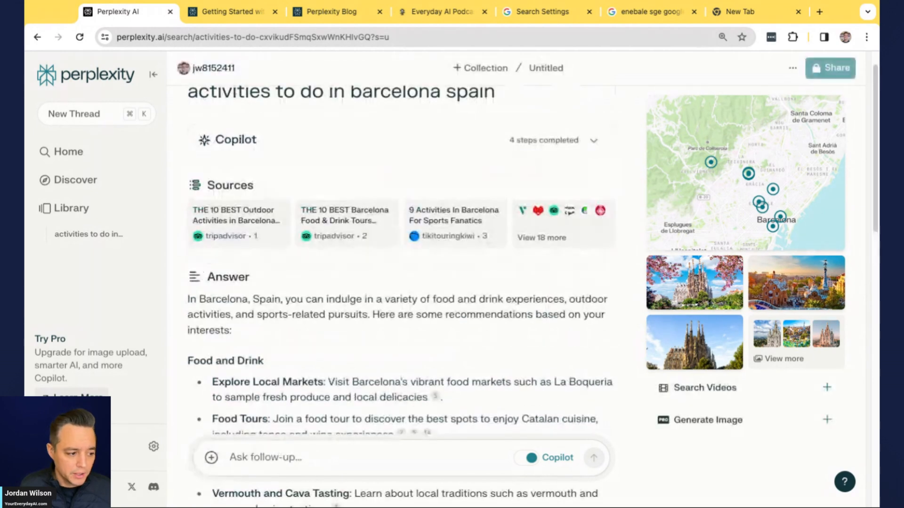
Step: Read the answer's food, outdoor and sports sections down to the related questions
{"action": "scroll", "scroll_direction": "down", "scroll_amount": 3}
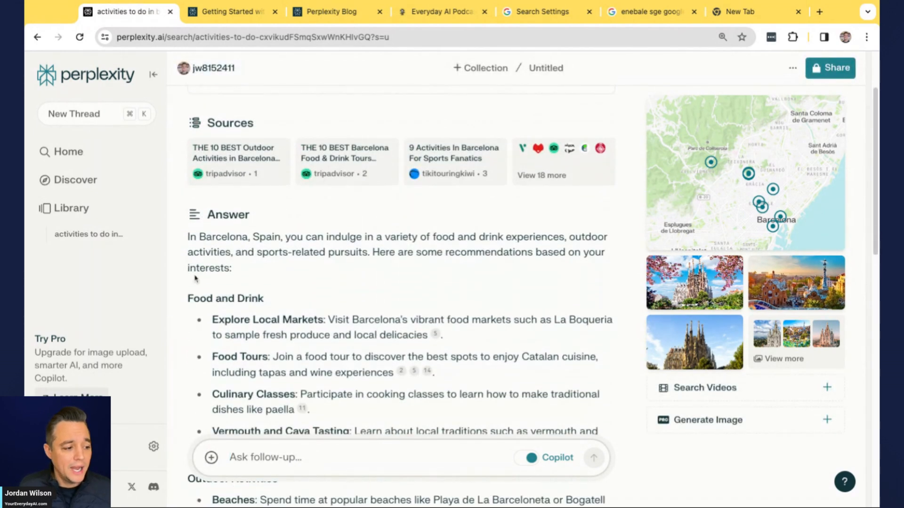
{"action": "scroll", "scroll_direction": "down", "scroll_amount": 3}
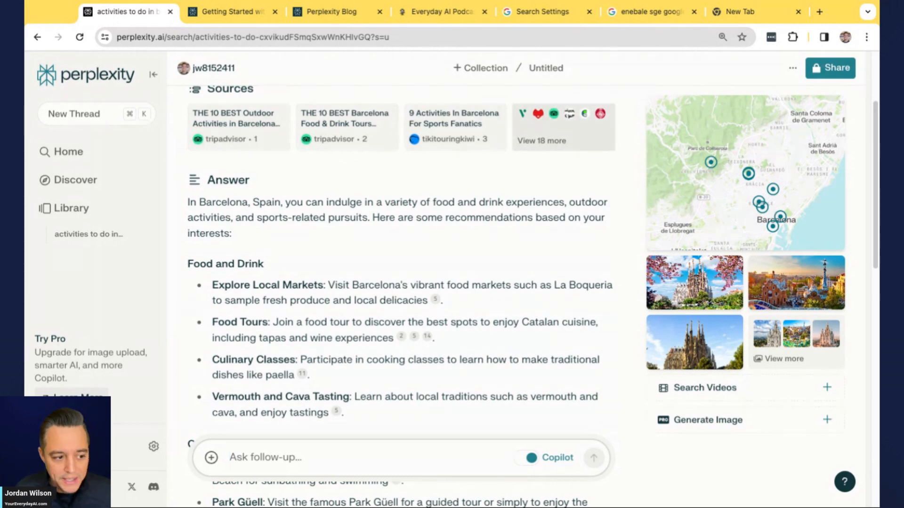
{"action": "mouse_move", "coordinate": [537, 191]}
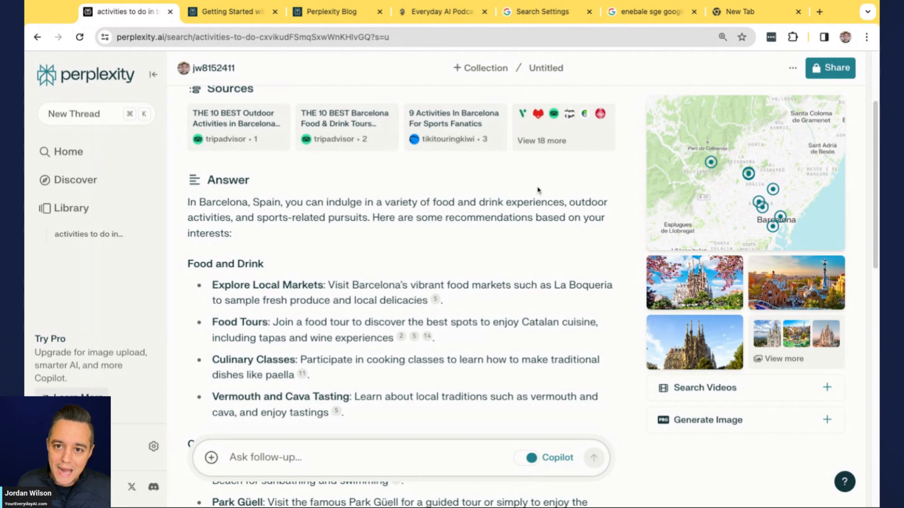
{"action": "mouse_move", "coordinate": [537, 194]}
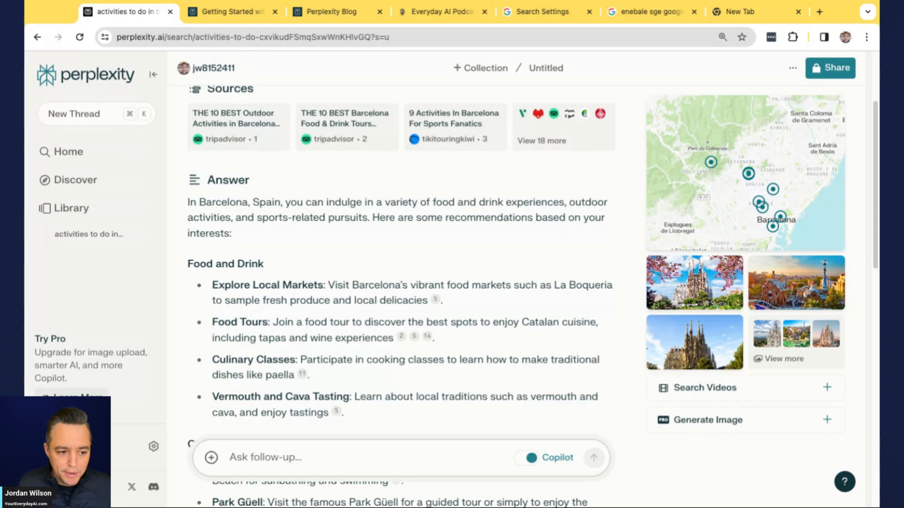
{"action": "scroll", "scroll_direction": "down", "scroll_amount": 3}
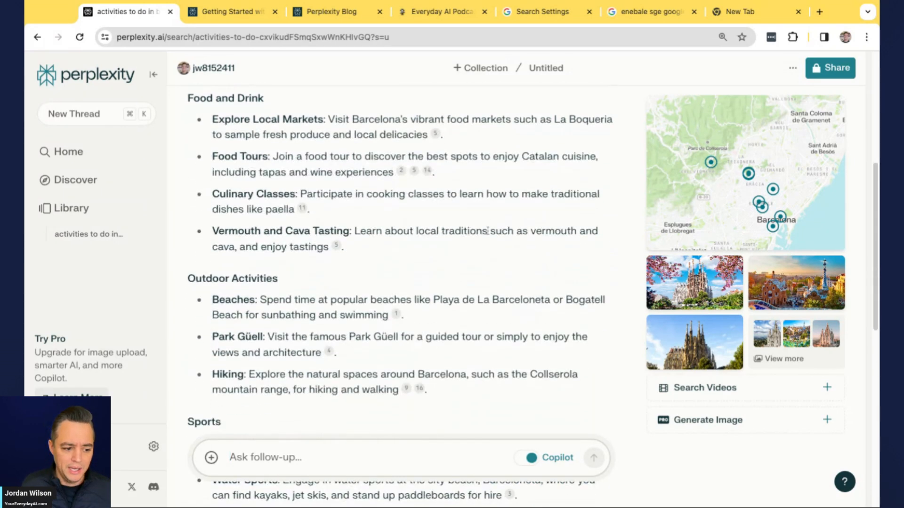
{"action": "scroll", "scroll_direction": "down", "scroll_amount": 3}
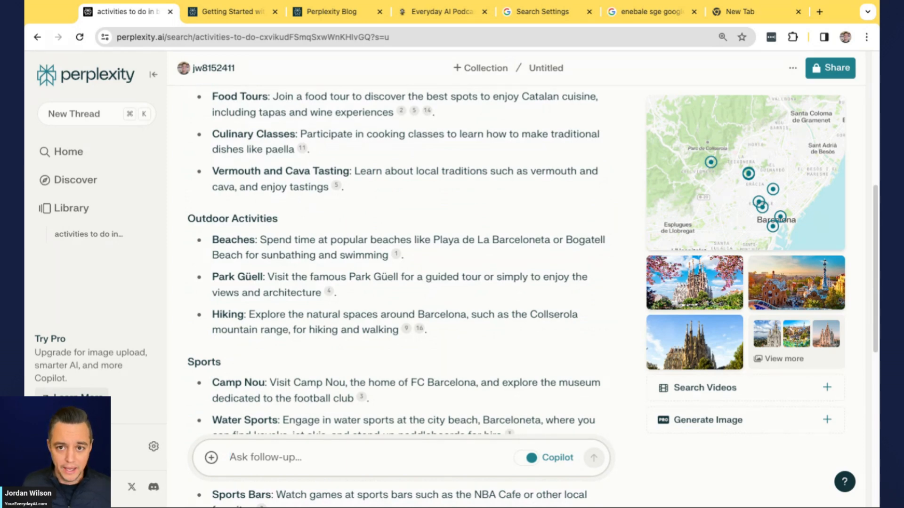
{"action": "scroll", "scroll_direction": "down", "scroll_amount": 3}
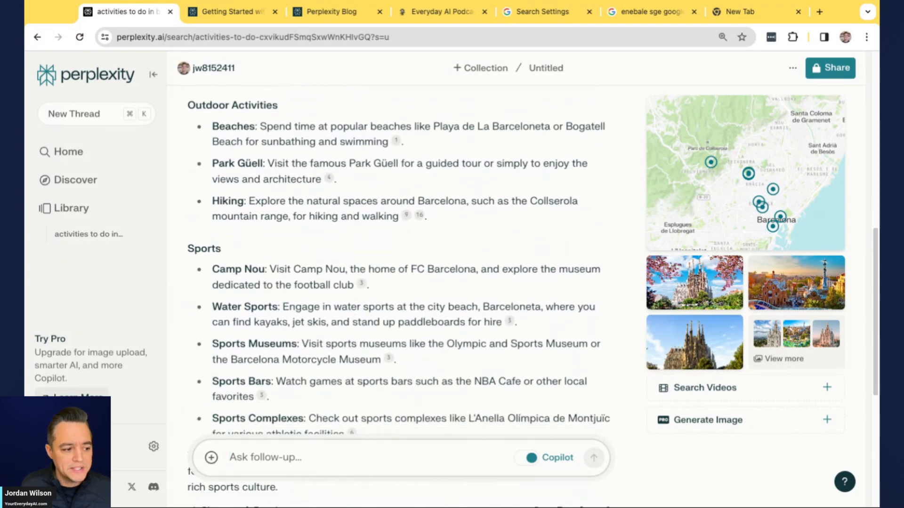
{"action": "scroll", "scroll_direction": "down", "scroll_amount": 3}
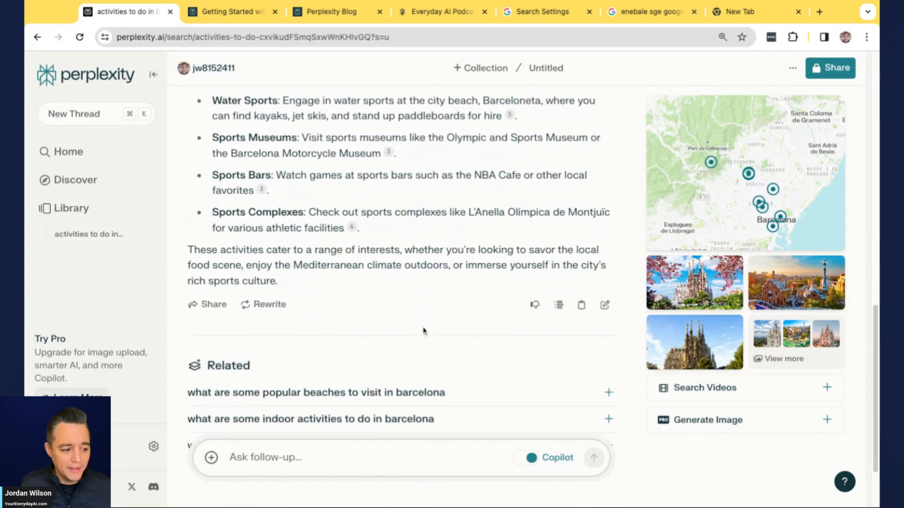
{"action": "scroll", "scroll_direction": "up", "scroll_amount": 3}
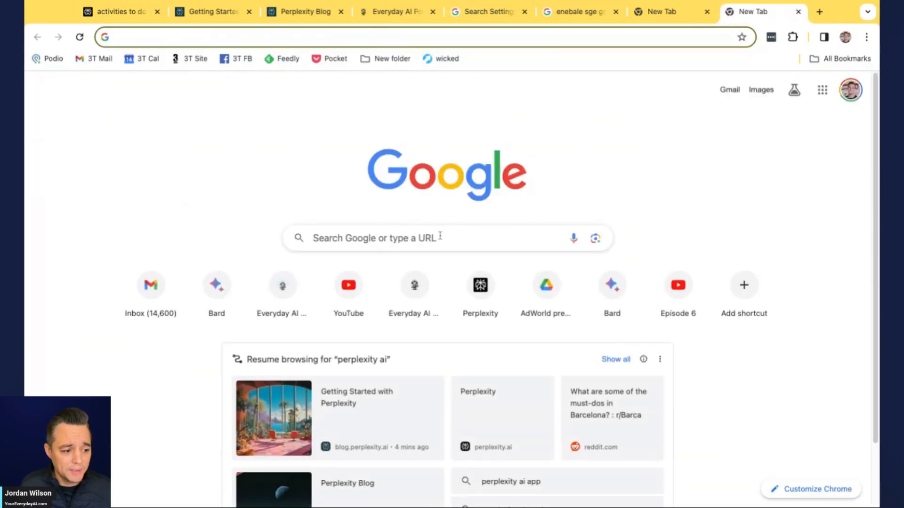
Step: Google 'activities to do in barcelona spain', expand the AI overview and its Picasso Museum description
{"action": "left_click", "coordinate": [115, 11]}
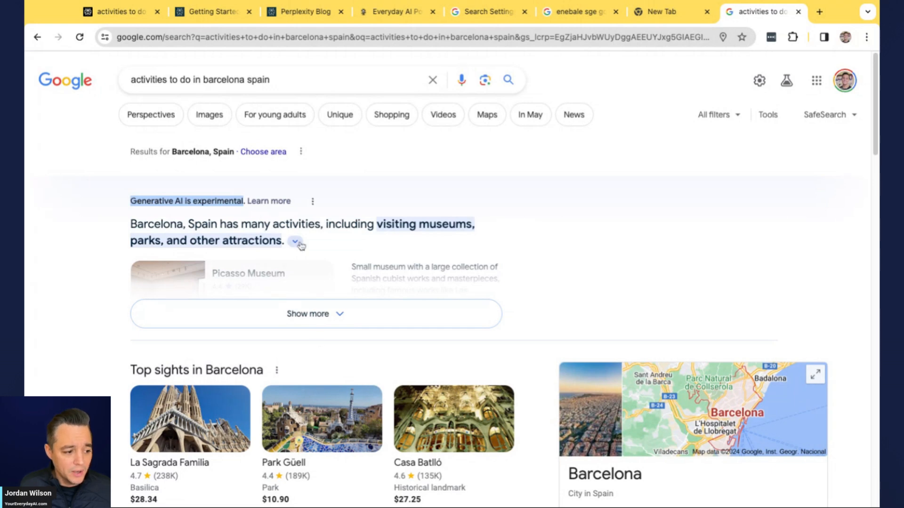
{"action": "left_click", "coordinate": [295, 241]}
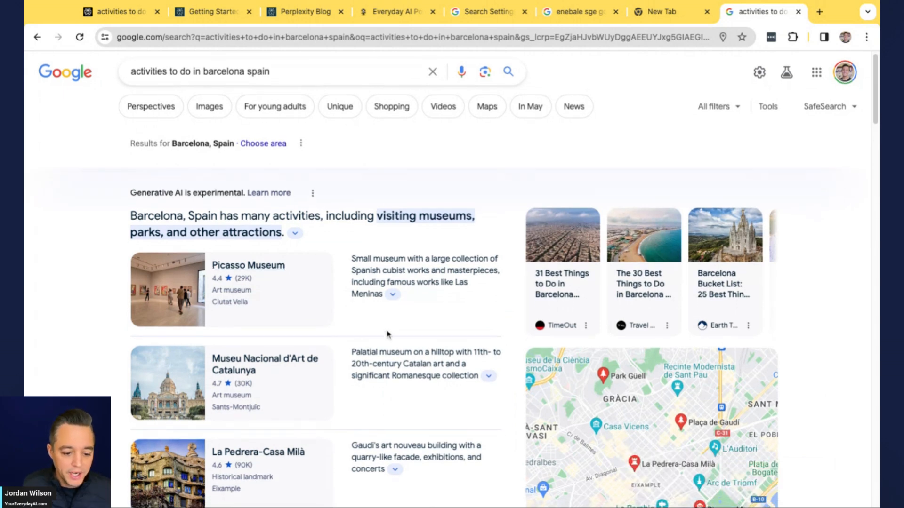
{"action": "mouse_move", "coordinate": [398, 337]}
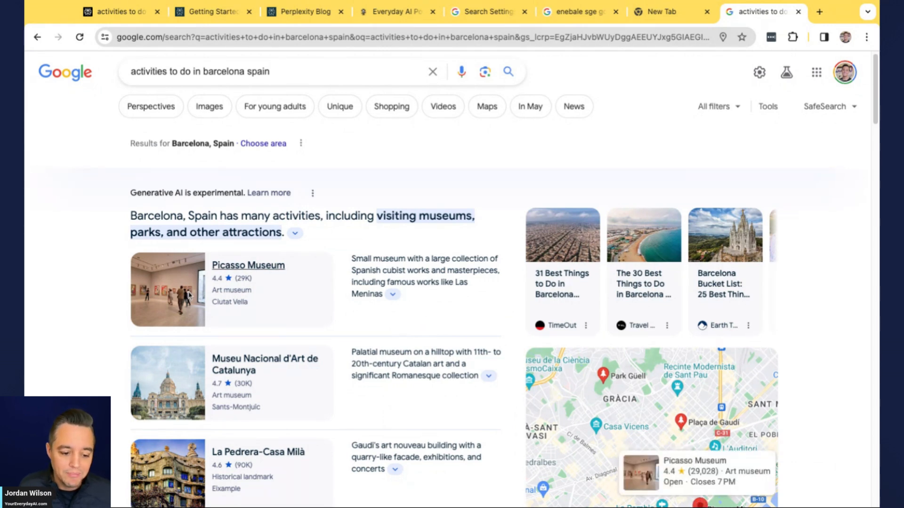
{"action": "scroll", "scroll_direction": "down", "scroll_amount": 3}
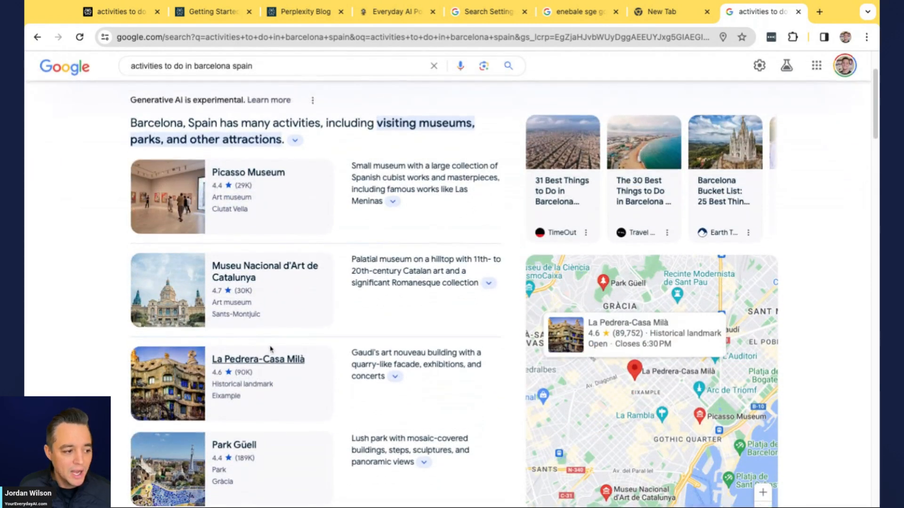
{"action": "scroll", "scroll_direction": "up", "scroll_amount": 3}
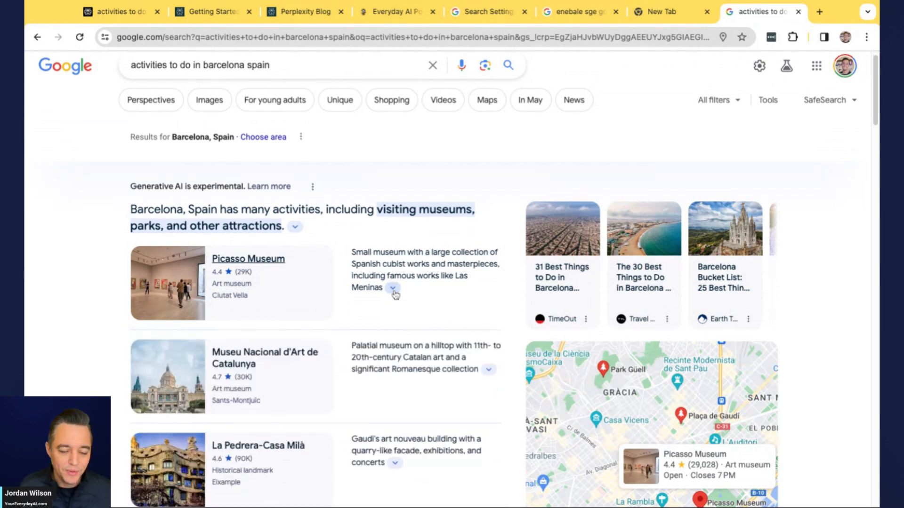
{"action": "left_click", "coordinate": [393, 288]}
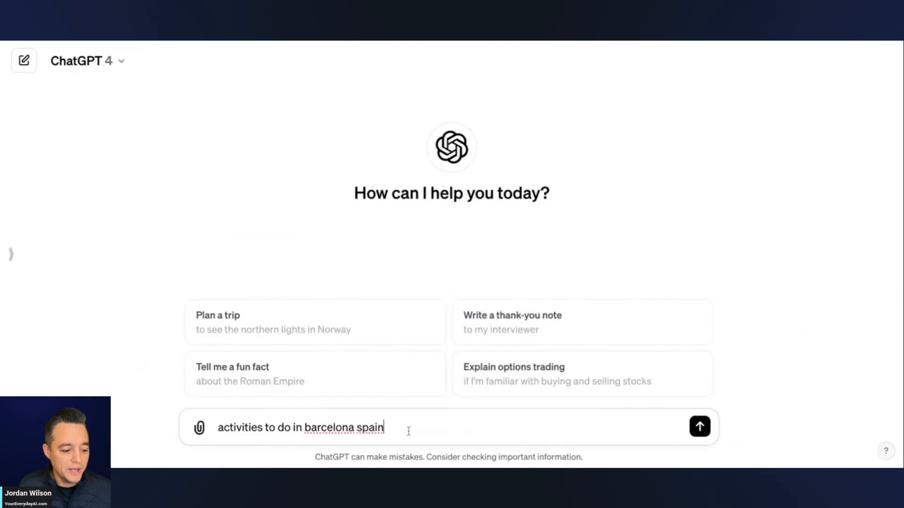
{"action": "mouse_move", "coordinate": [699, 427]}
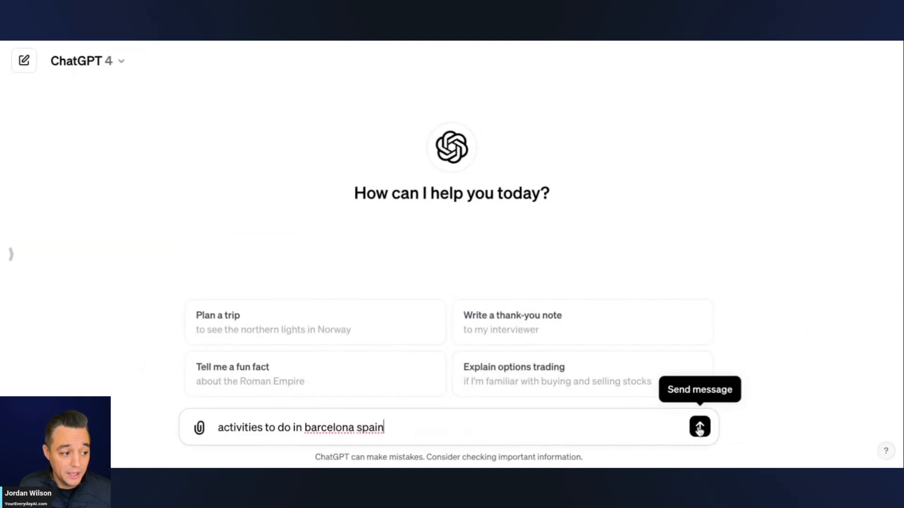
{"action": "mouse_move", "coordinate": [115, 60]}
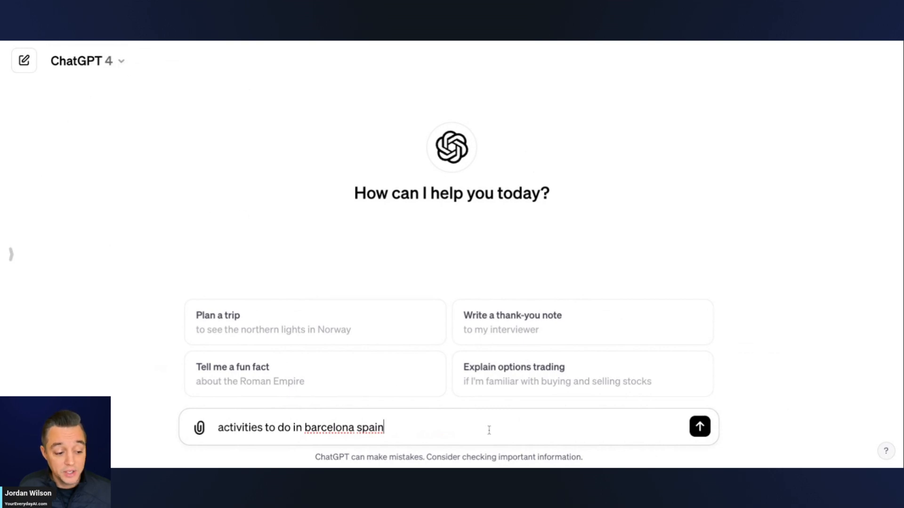
Step: Ask ChatGPT 4 for 'activities to do in barcelona spain' and get a numbered list of attractions
{"action": "left_click", "coordinate": [699, 428]}
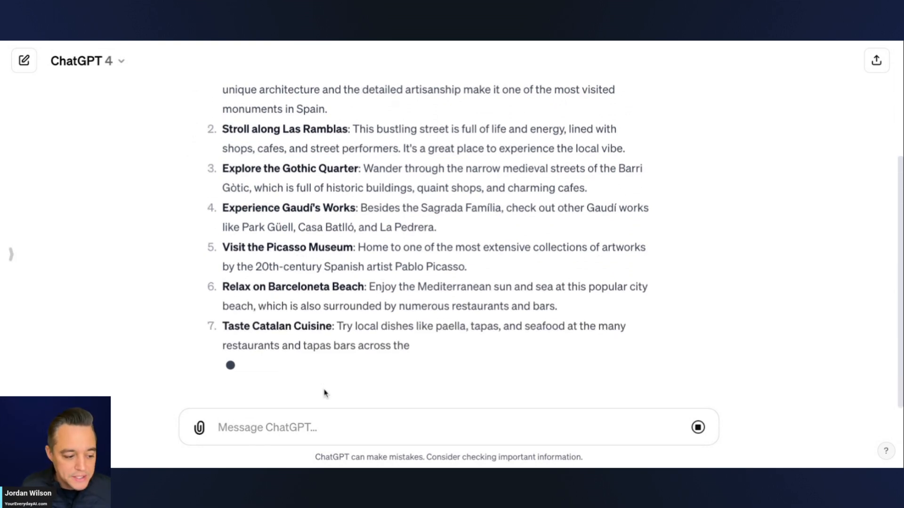
Step: Send ChatGPT 'using browse with bing, please give me activities to do in barcelona spain'
{"action": "type", "text": "using"}
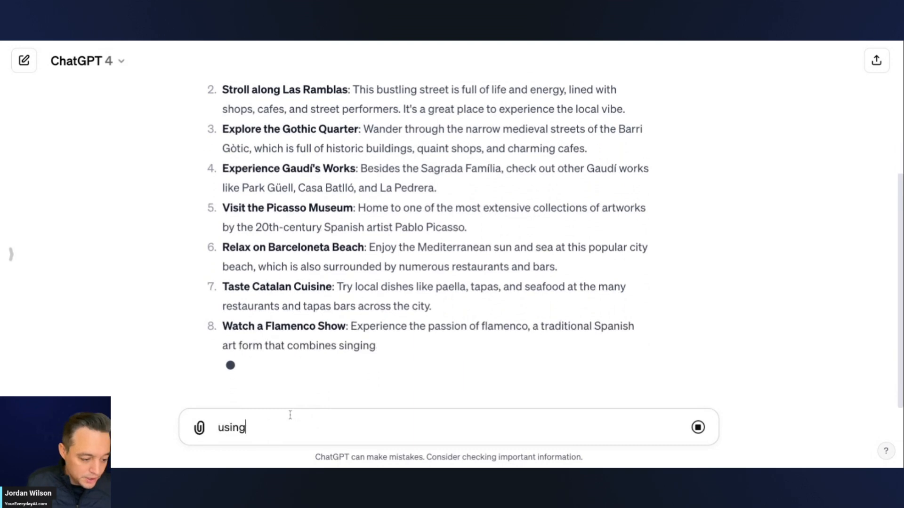
{"action": "type", "text": "browse with bing,"}
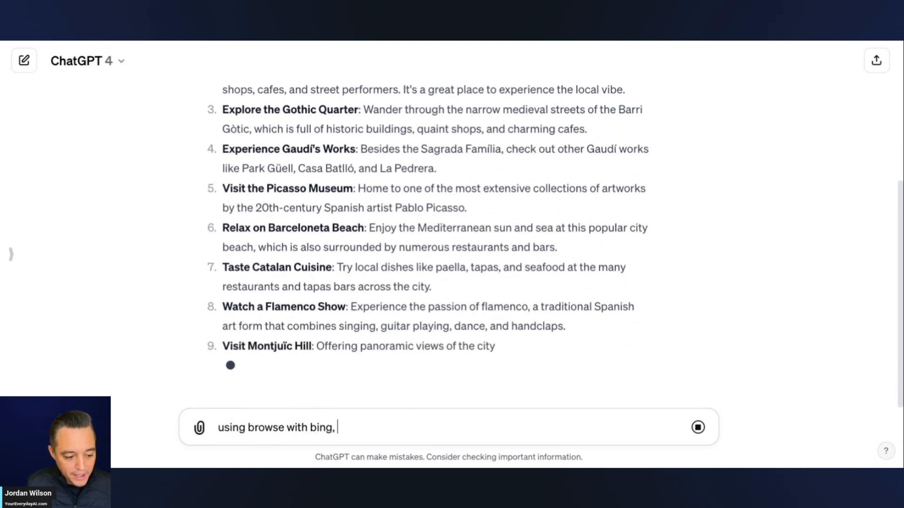
{"action": "type", "text": "activities to do in barcelona spain"}
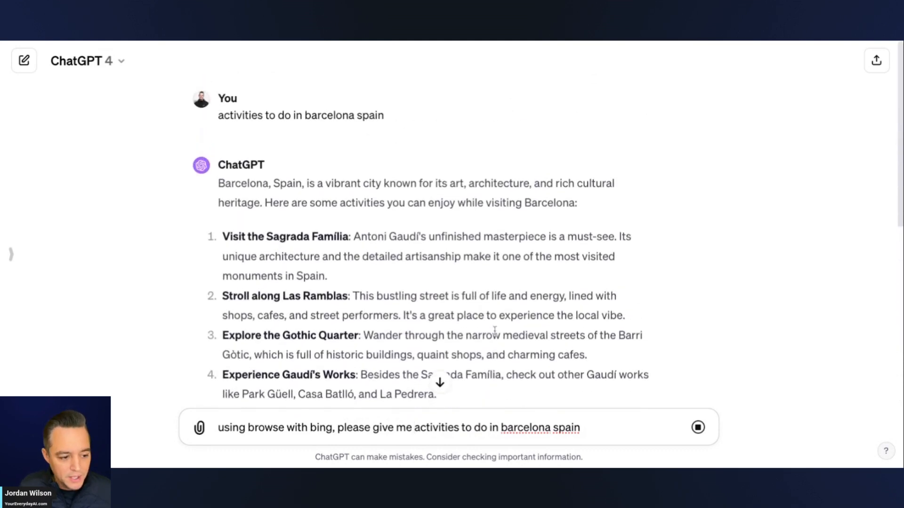
{"action": "scroll", "scroll_direction": "down", "scroll_amount": 3}
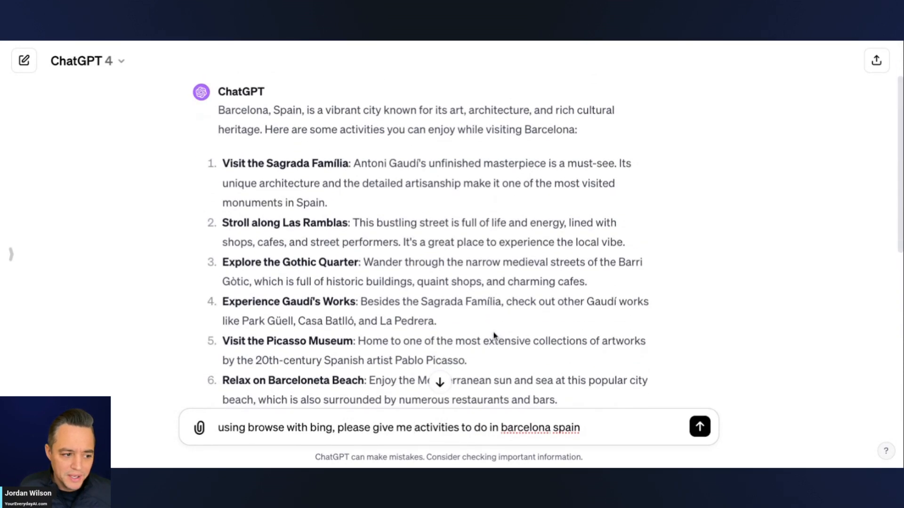
{"action": "scroll", "scroll_direction": "up", "scroll_amount": 3}
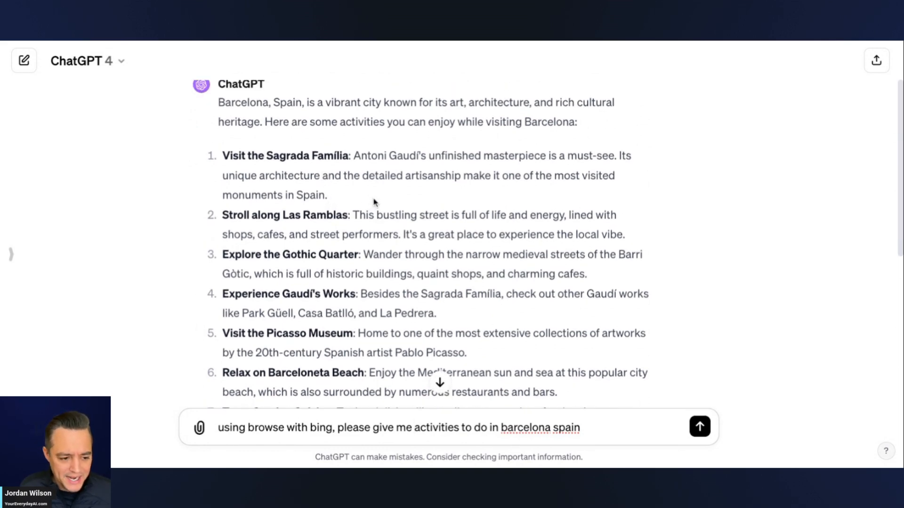
{"action": "scroll", "scroll_direction": "down", "scroll_amount": 3}
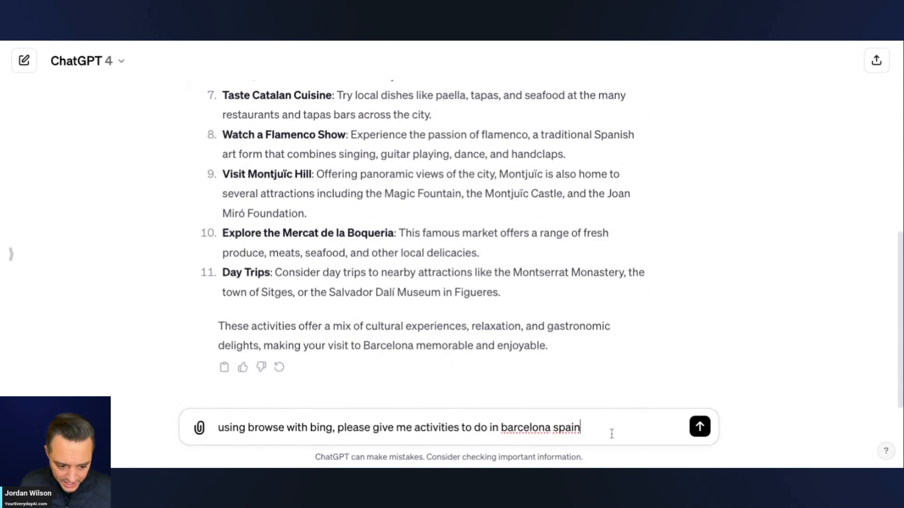
{"action": "left_click", "coordinate": [699, 426]}
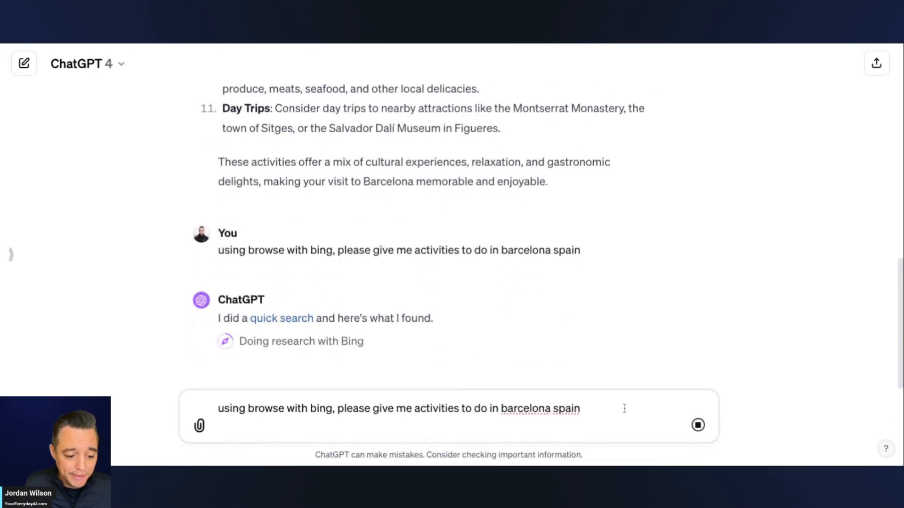
Step: Extend the prompt asking it to cite all sources so I can visit those websites to learn more
{"action": "type", "text": ". please cite"}
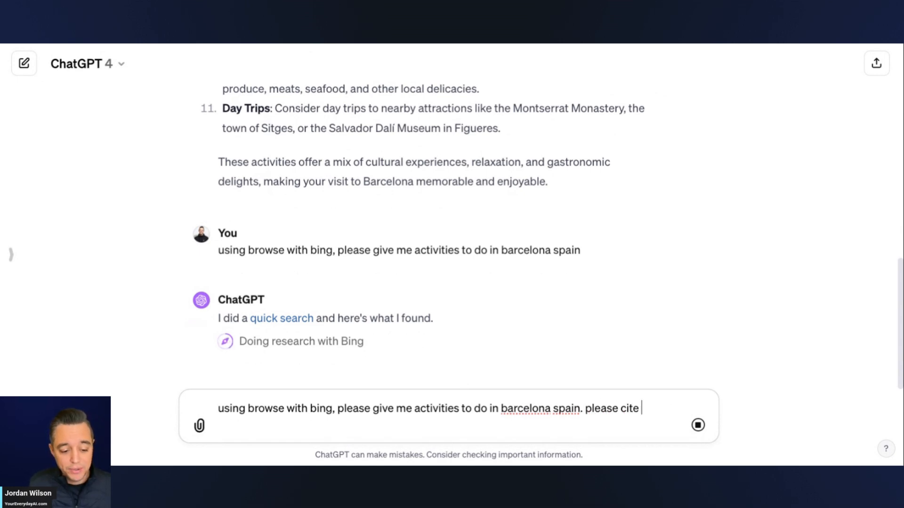
{"action": "type", "text": "all sour"}
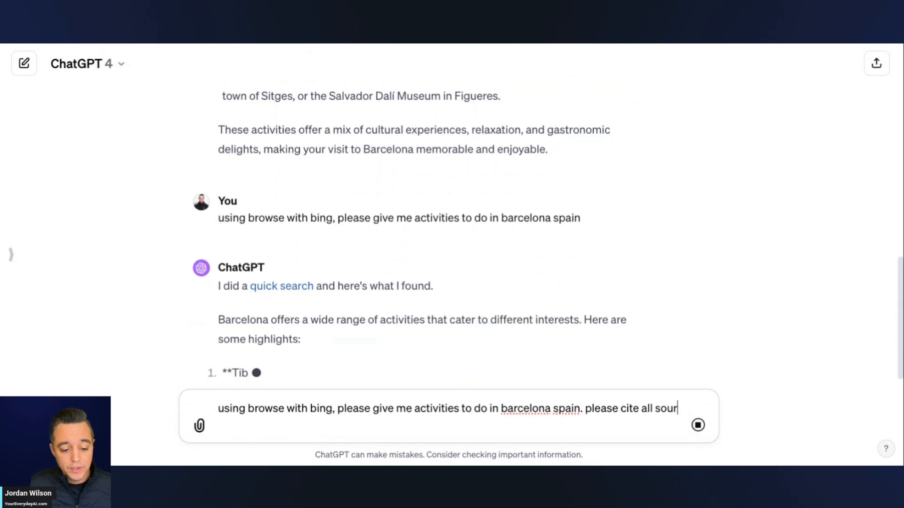
{"action": "type", "text": "ces so i can vis"}
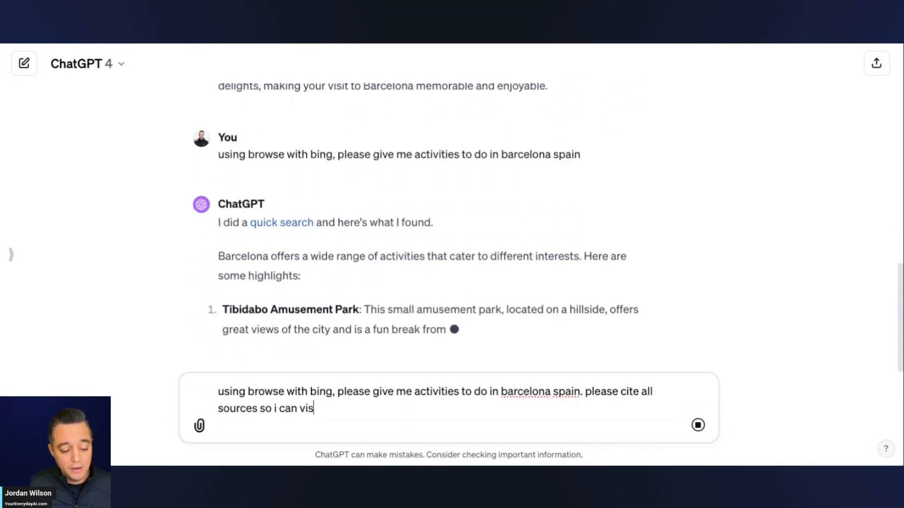
{"action": "type", "text": "it those websites to"}
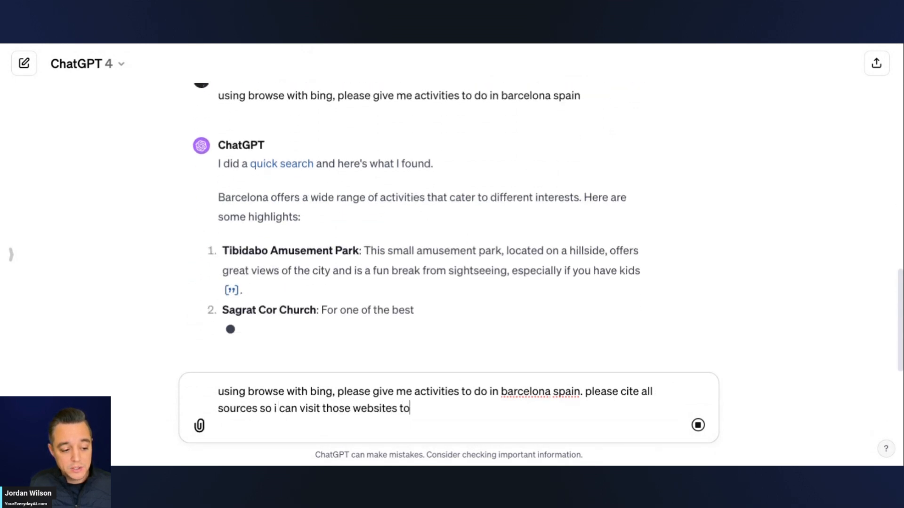
{"action": "type", "text": "learn mo"}
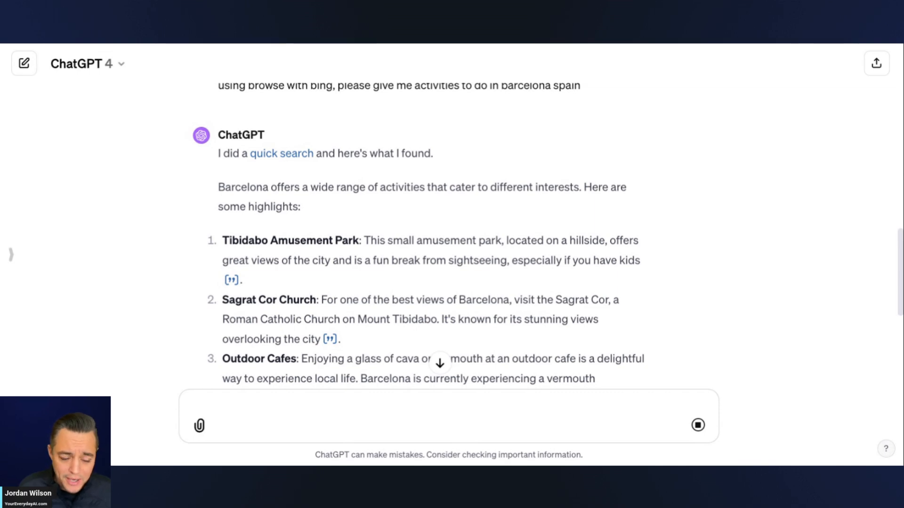
Step: Read through the Bing-browsed Barcelona list with cited sources down to La Barceloneta Beach
{"action": "scroll", "scroll_direction": "down", "scroll_amount": 3}
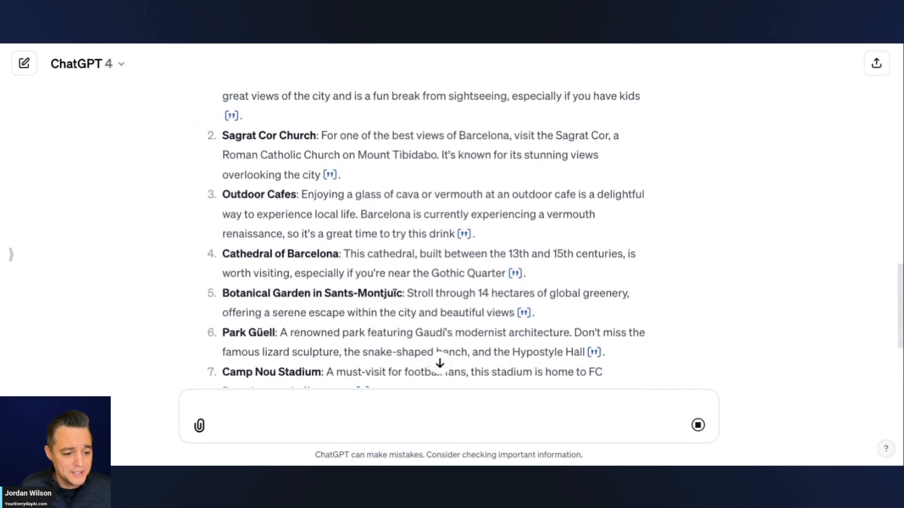
{"action": "scroll", "scroll_direction": "down", "scroll_amount": 3}
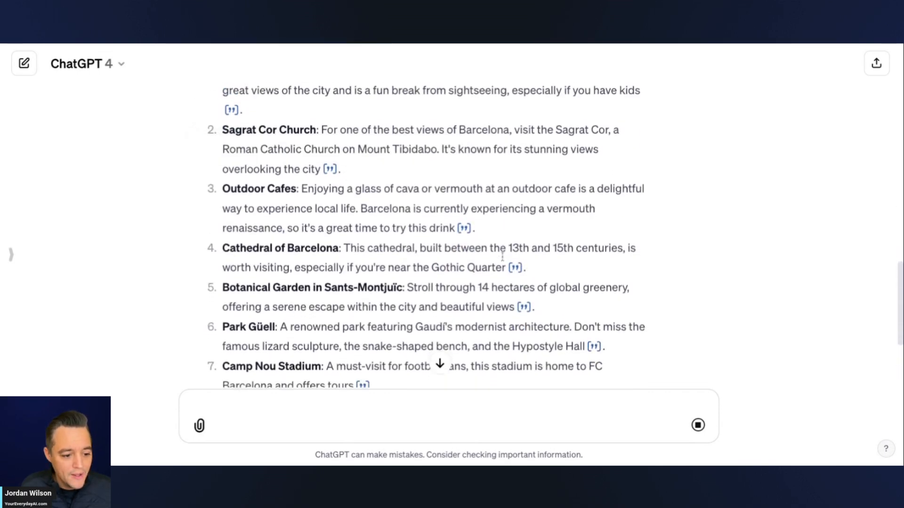
{"action": "scroll", "scroll_direction": "down", "scroll_amount": 3}
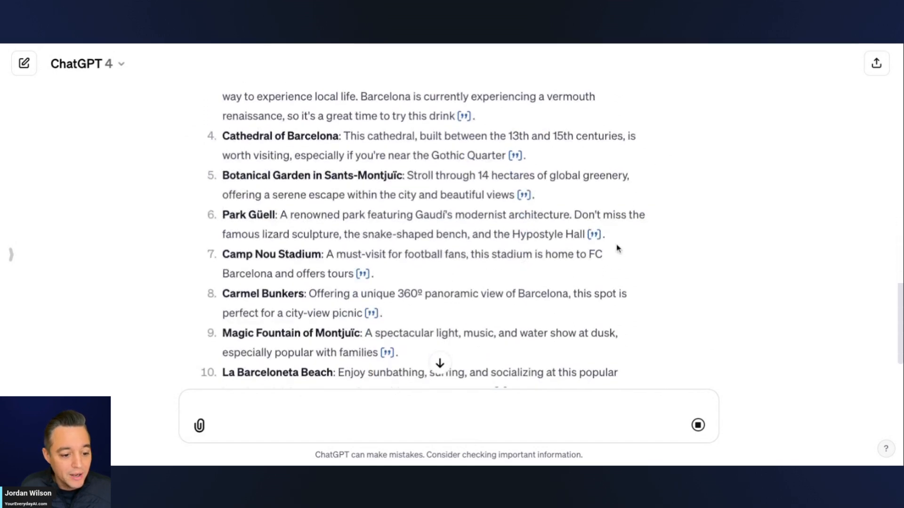
{"action": "mouse_move", "coordinate": [339, 288]}
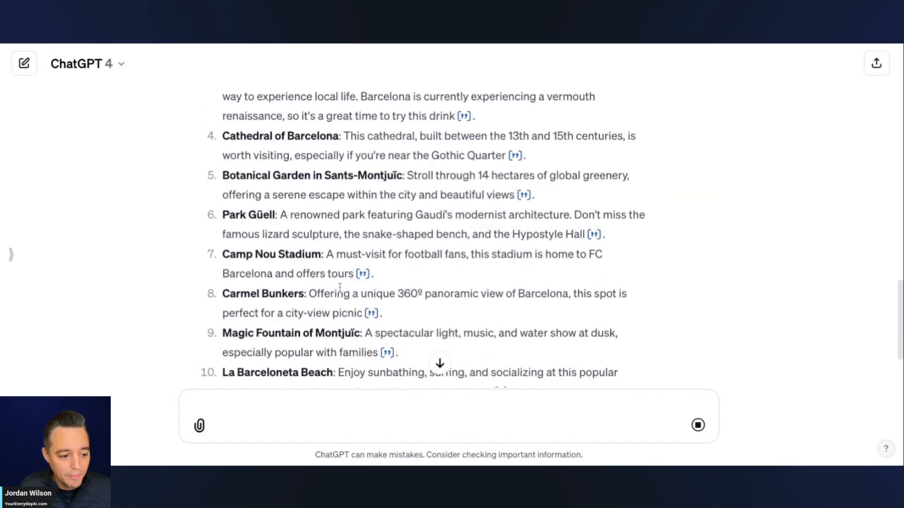
{"action": "scroll", "scroll_direction": "down", "scroll_amount": 3}
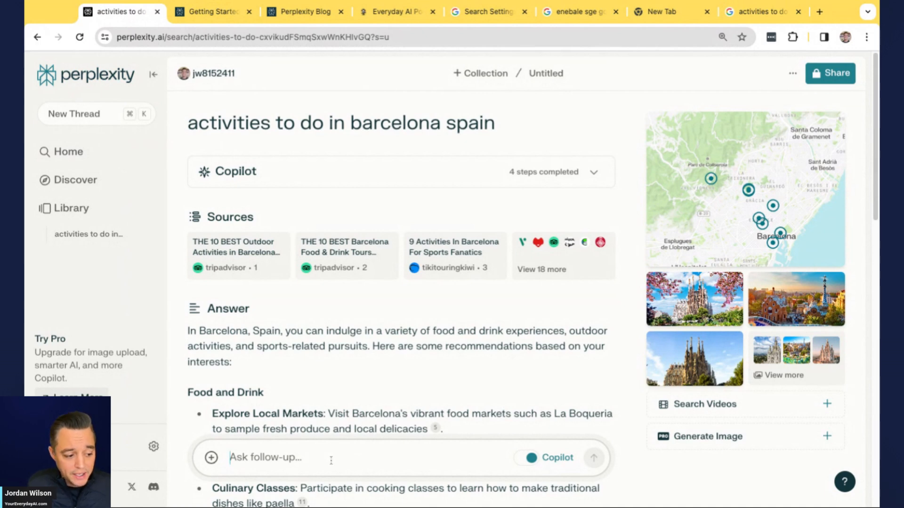
Step: Ask Perplexity the follow-up 'what events are happening in march'
{"action": "type", "text": "what events are h"}
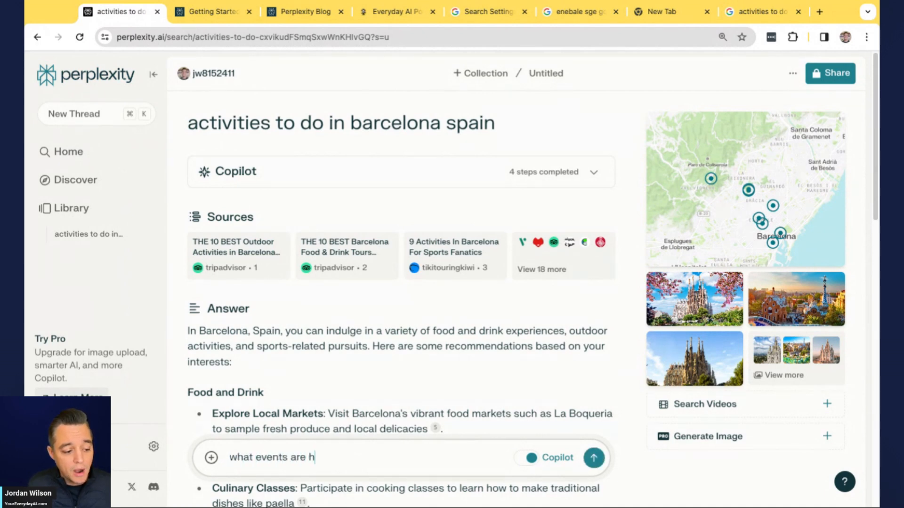
{"action": "type", "text": "appening in march"}
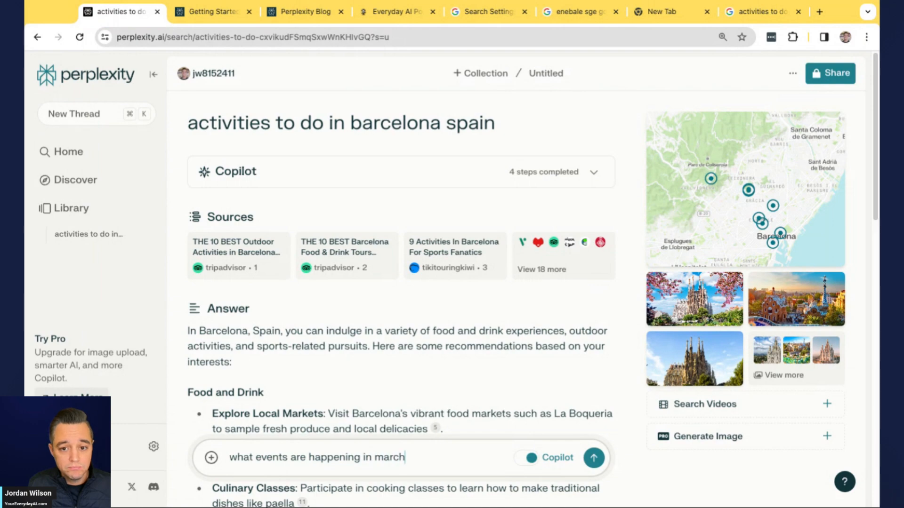
{"action": "scroll", "scroll_direction": "down", "scroll_amount": 3}
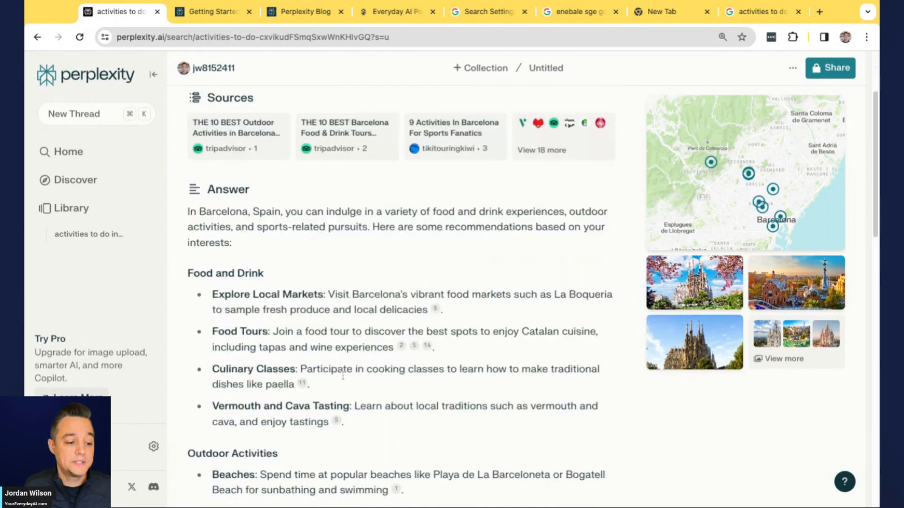
{"action": "scroll", "scroll_direction": "down", "scroll_amount": 3}
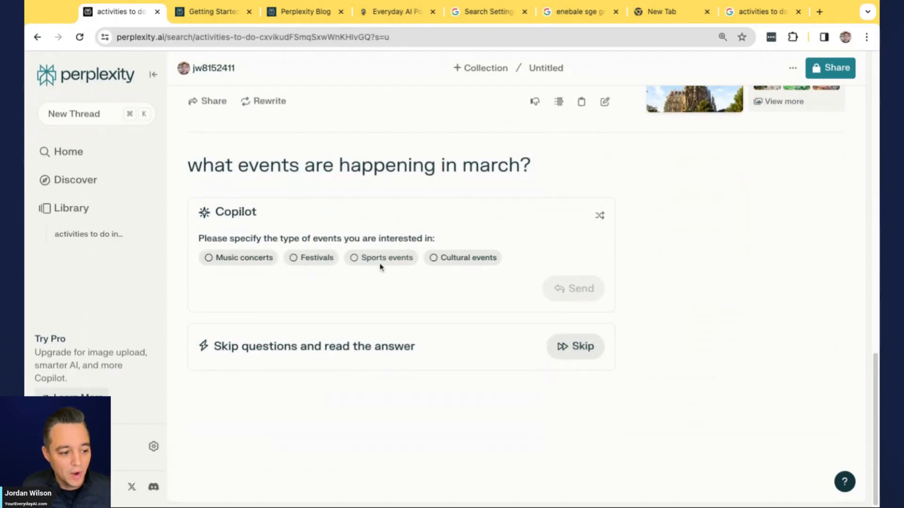
Step: Narrow Copilot's event types to sports events and festivals alongside music concerts
{"action": "left_click", "coordinate": [384, 257]}
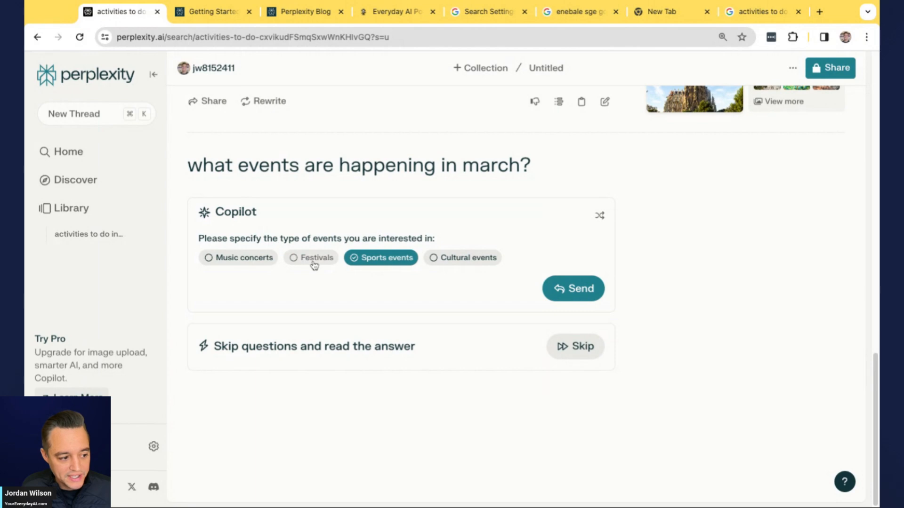
{"action": "left_click", "coordinate": [573, 288]}
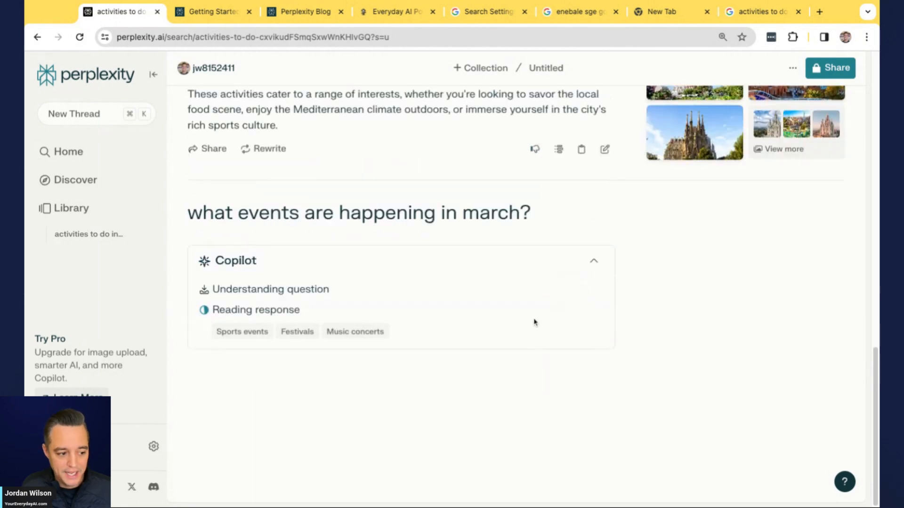
{"action": "scroll", "scroll_direction": "up", "scroll_amount": 3}
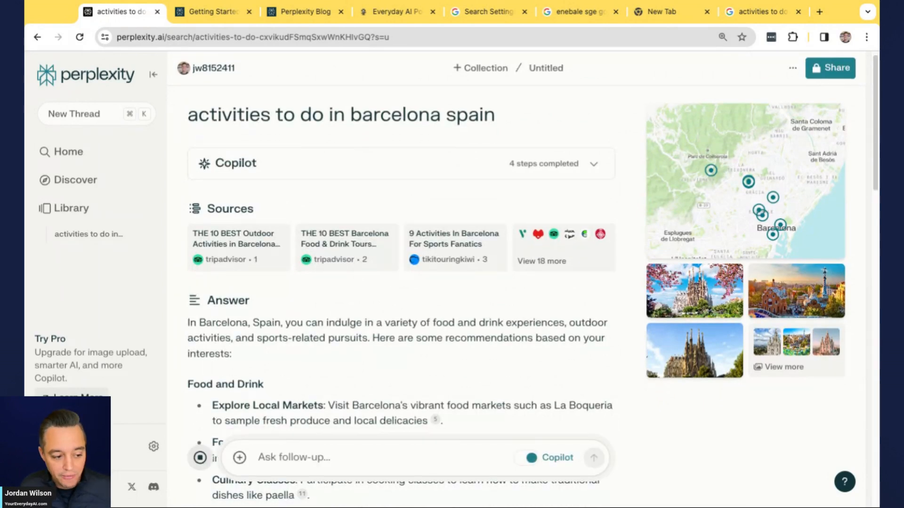
Step: Read Copilot's March events answer citing FC Barcelona matches and the Barcelona Marathon, then move to the Everyday AI site
{"action": "scroll", "scroll_direction": "down", "scroll_amount": 3}
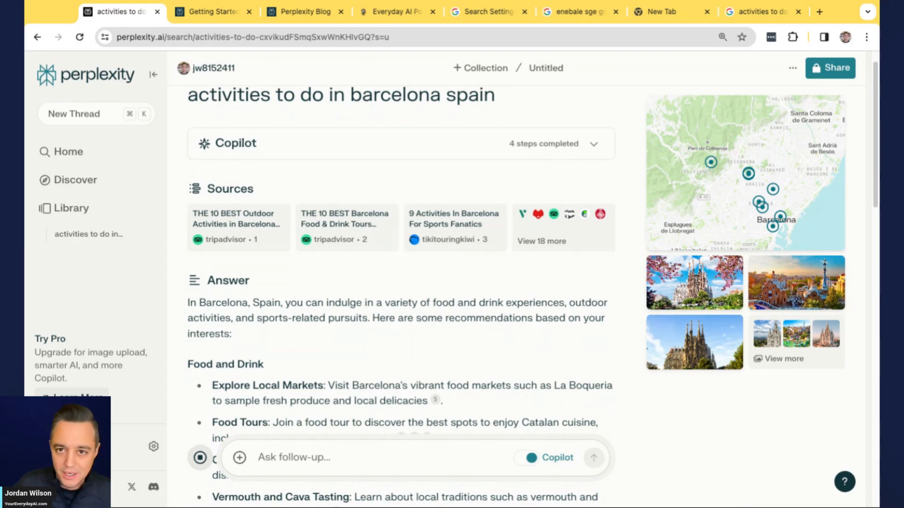
{"action": "scroll", "scroll_direction": "down", "scroll_amount": 3}
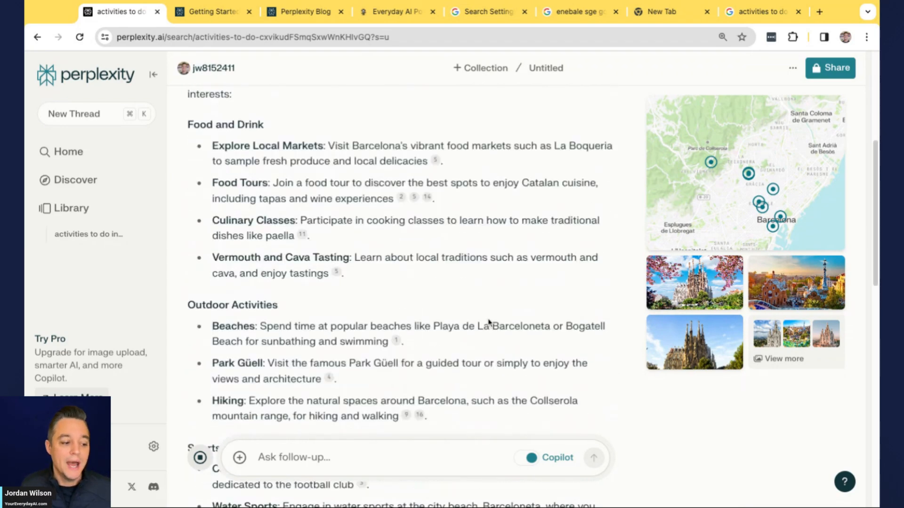
{"action": "scroll", "scroll_direction": "down", "scroll_amount": 3}
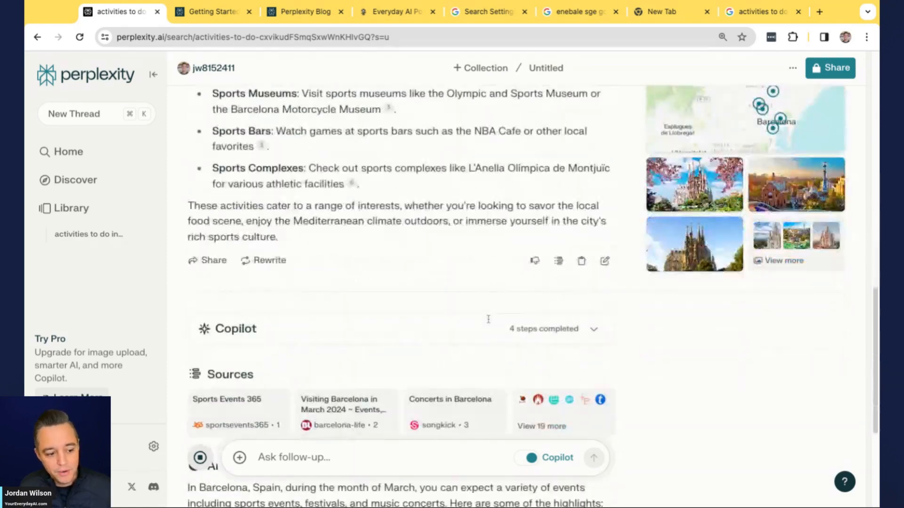
{"action": "scroll", "scroll_direction": "down", "scroll_amount": 3}
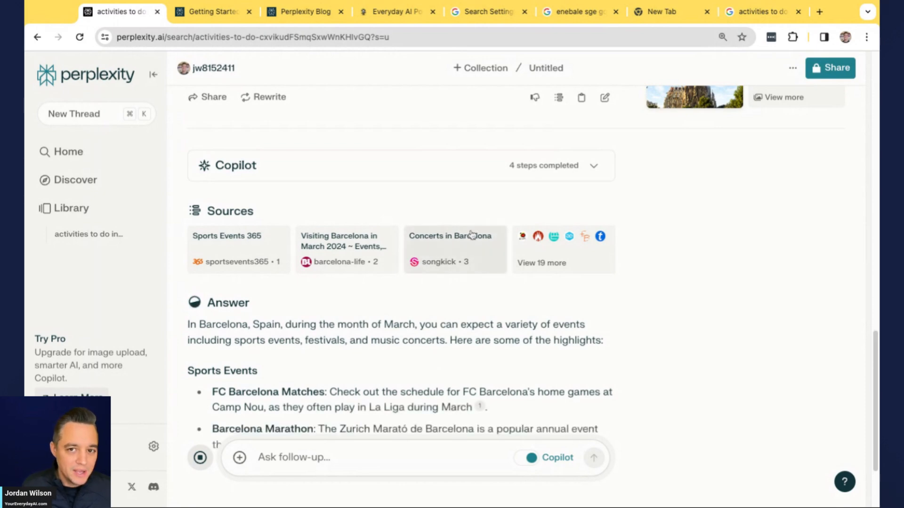
{"action": "scroll", "scroll_direction": "down", "scroll_amount": 3}
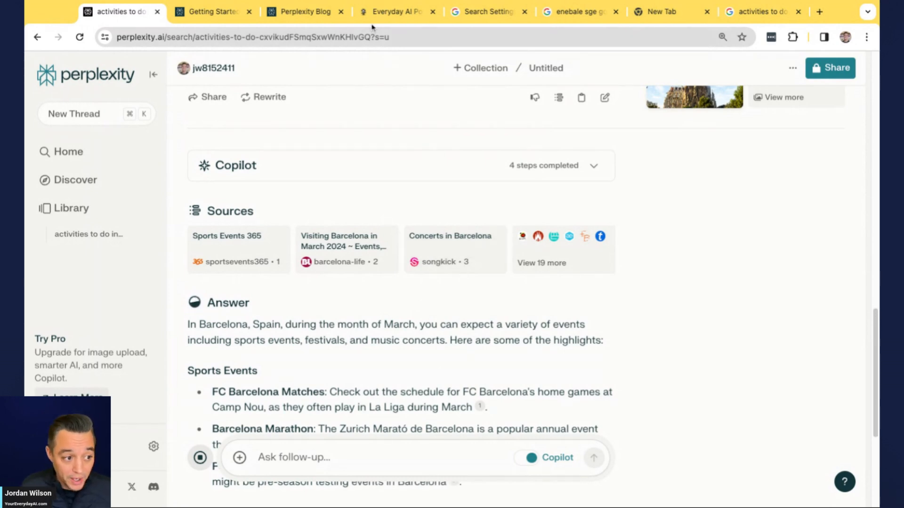
{"action": "left_click", "coordinate": [394, 11]}
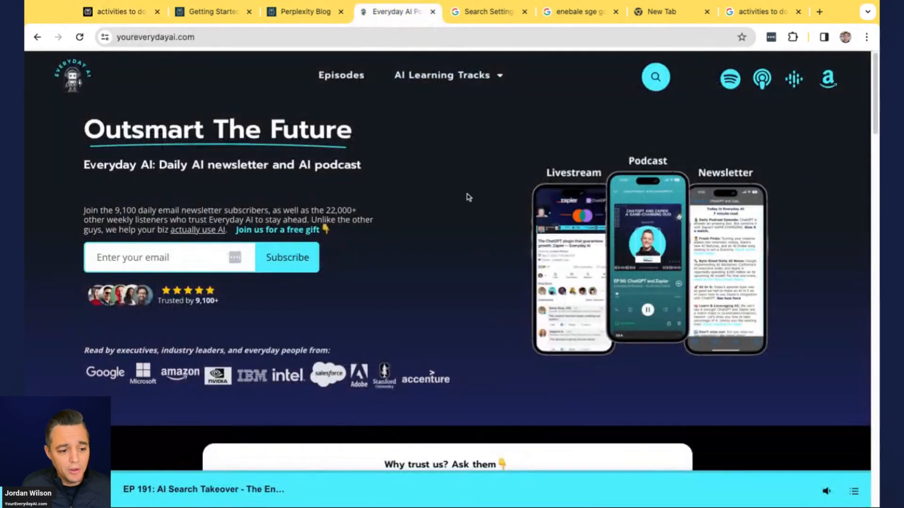
{"action": "mouse_move", "coordinate": [703, 128]}
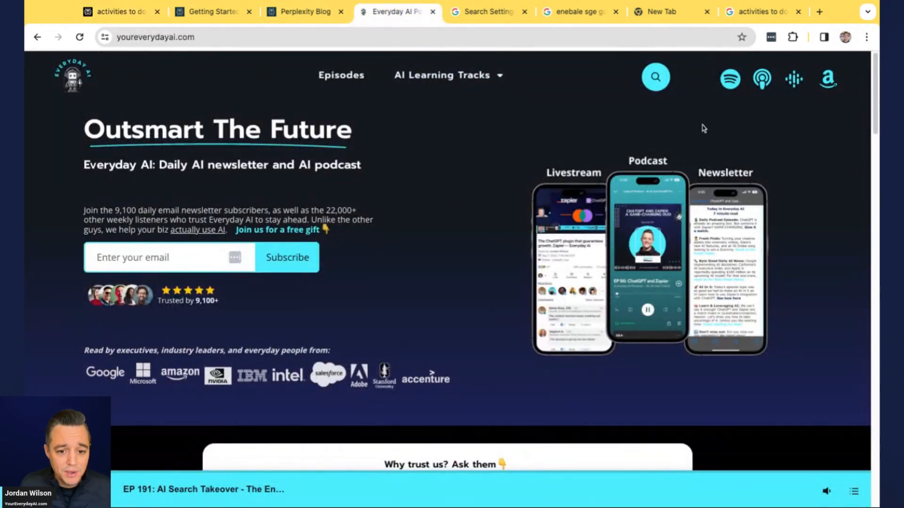